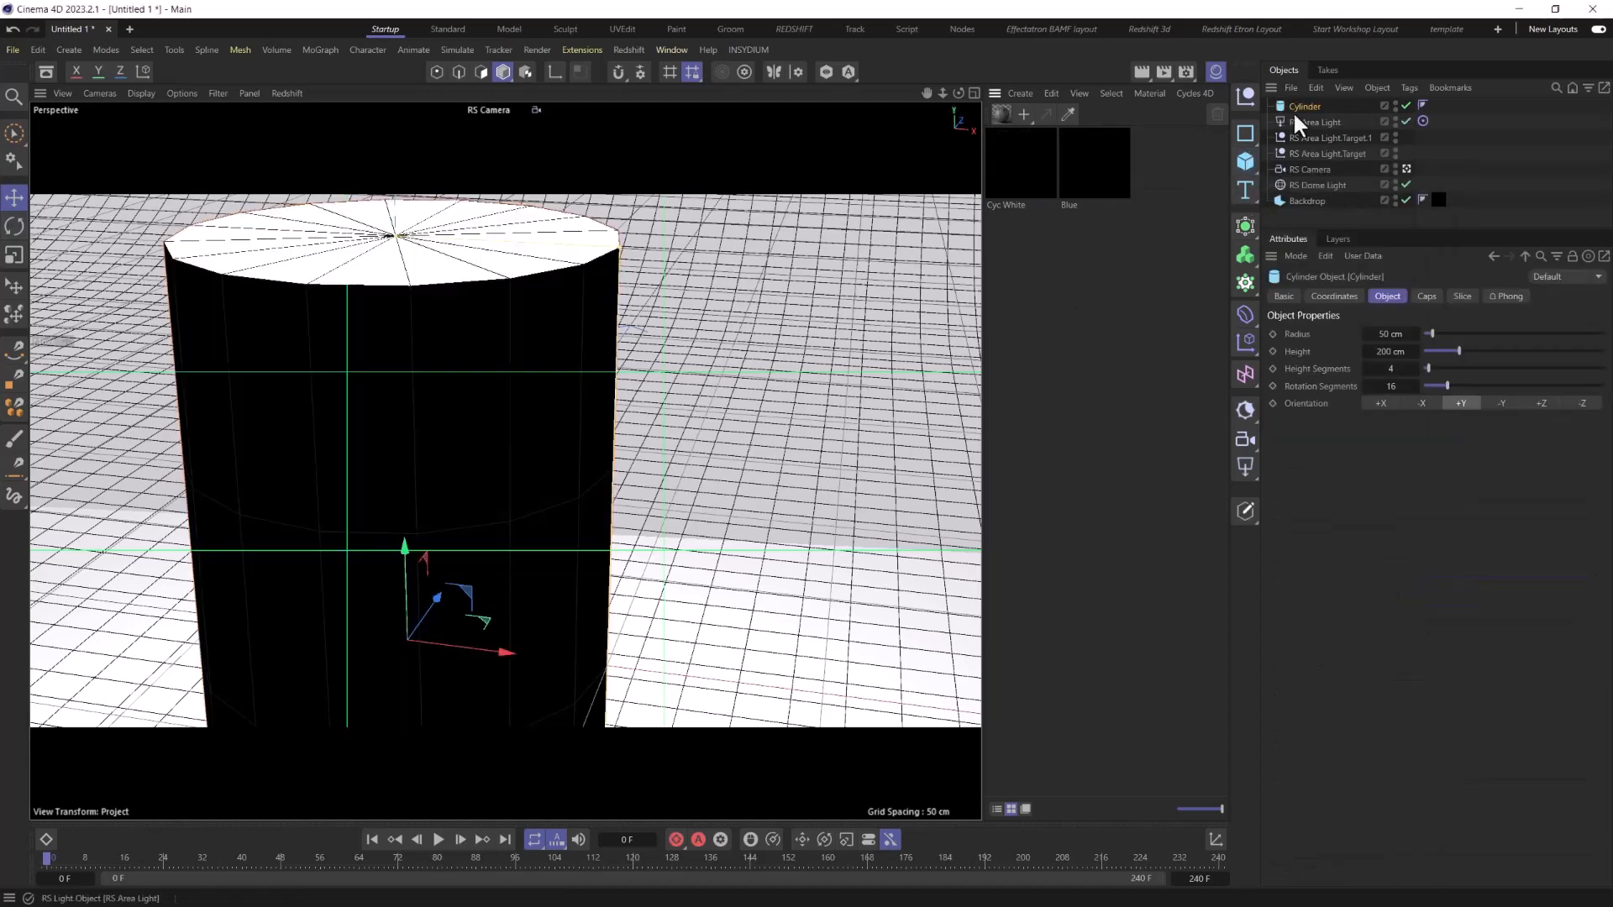
Step: Remove the cylinder's caps, rotate it 90°, and add an RS Object tag
left_click(1461, 297)
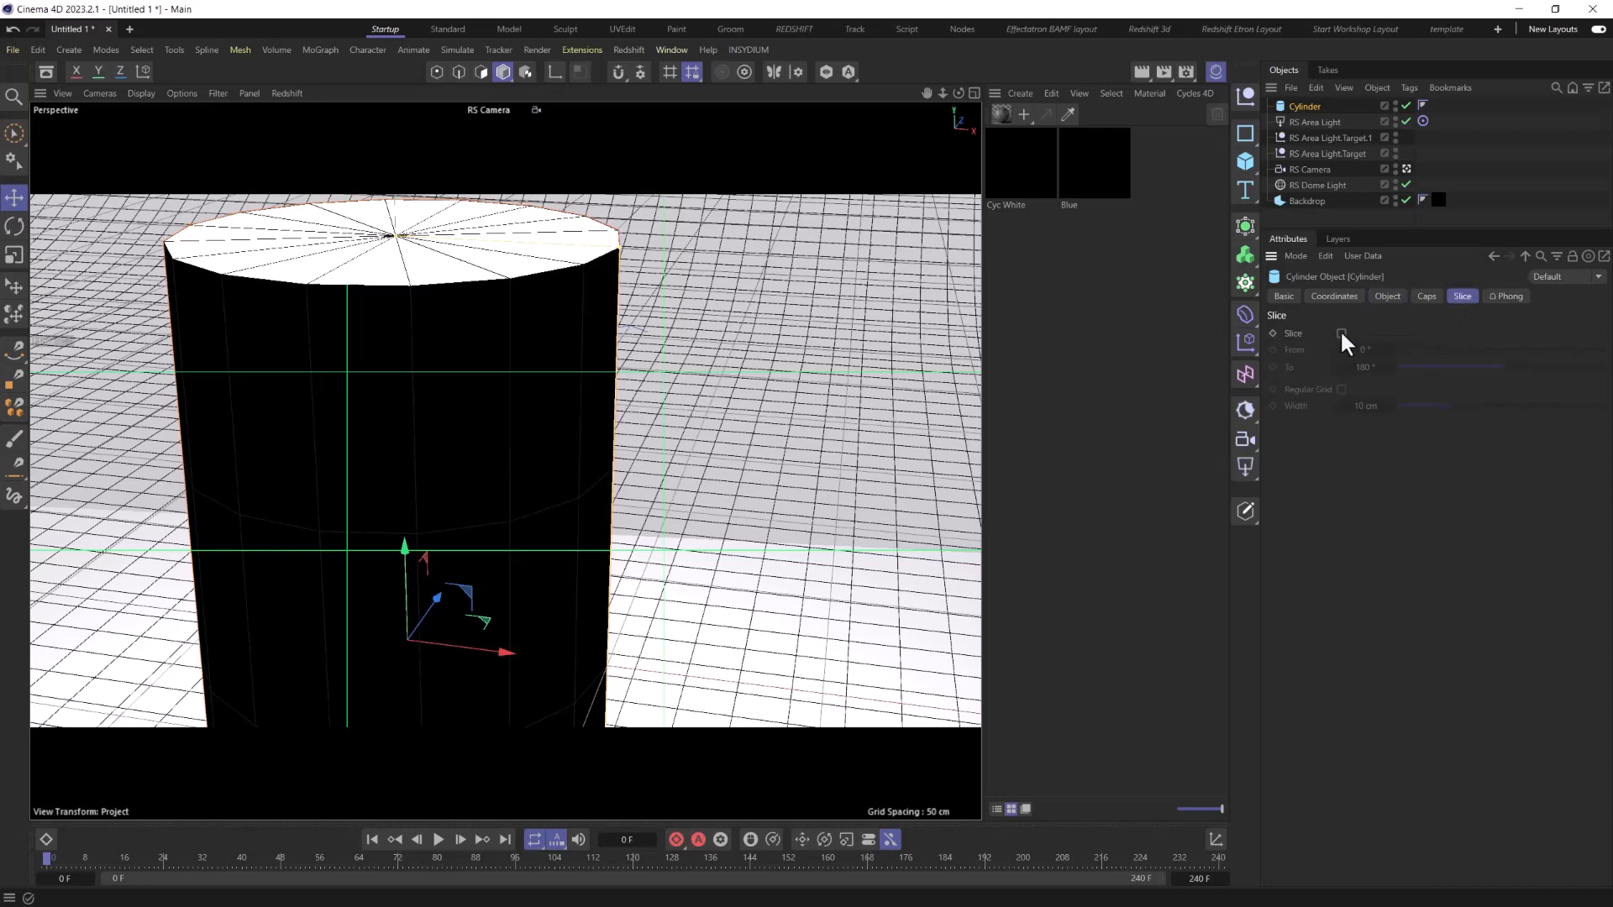
left_click(1425, 296)
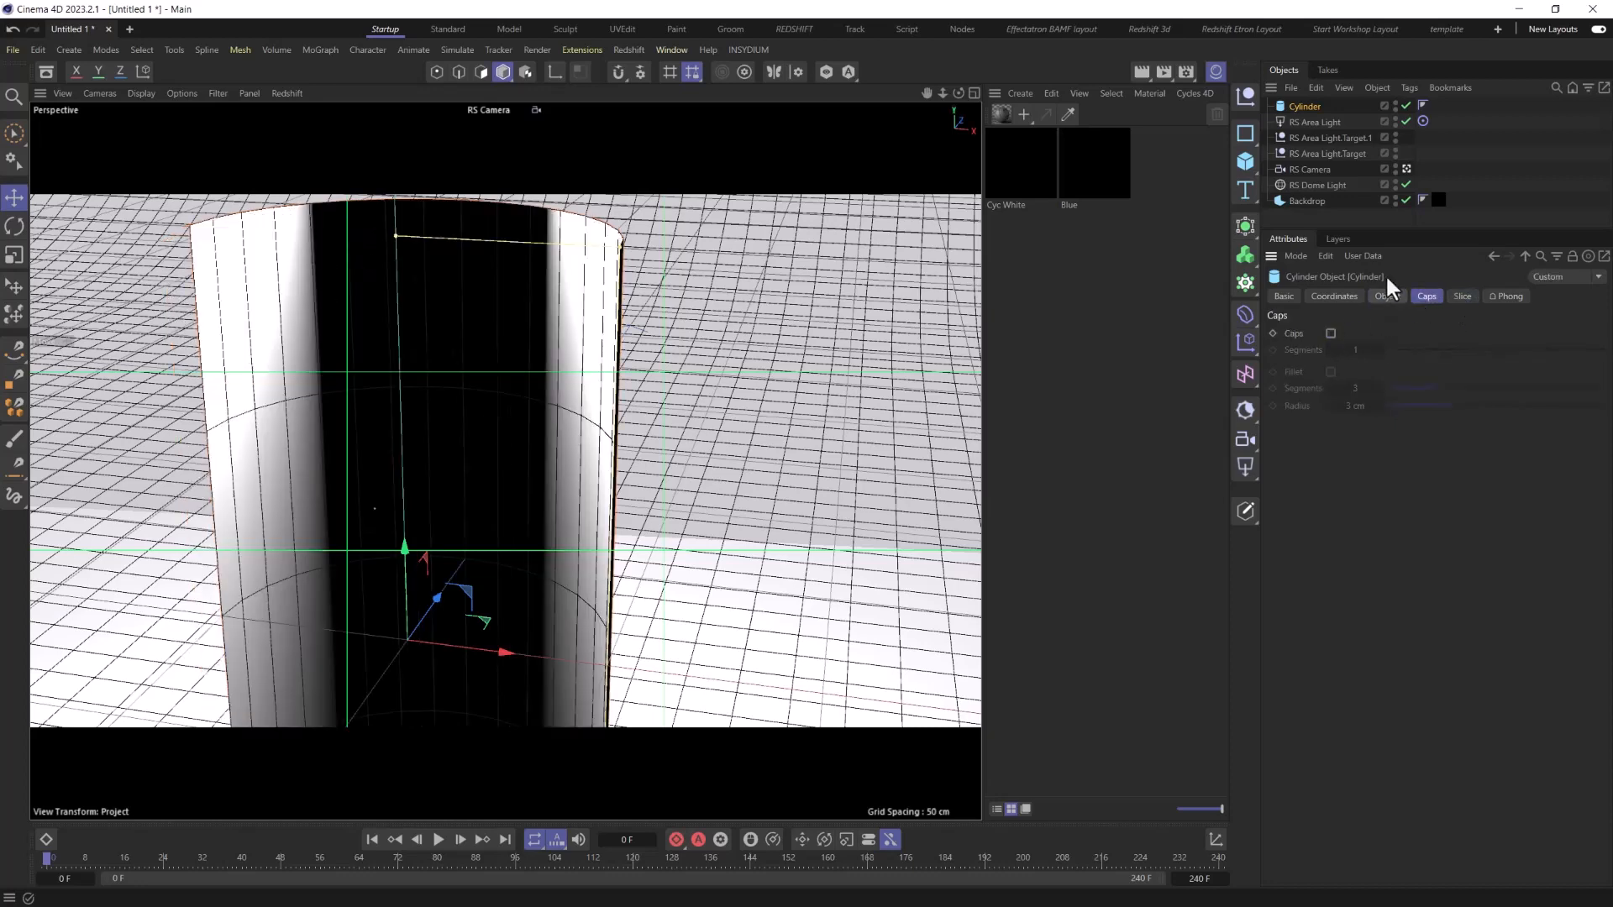
left_click(14, 226)
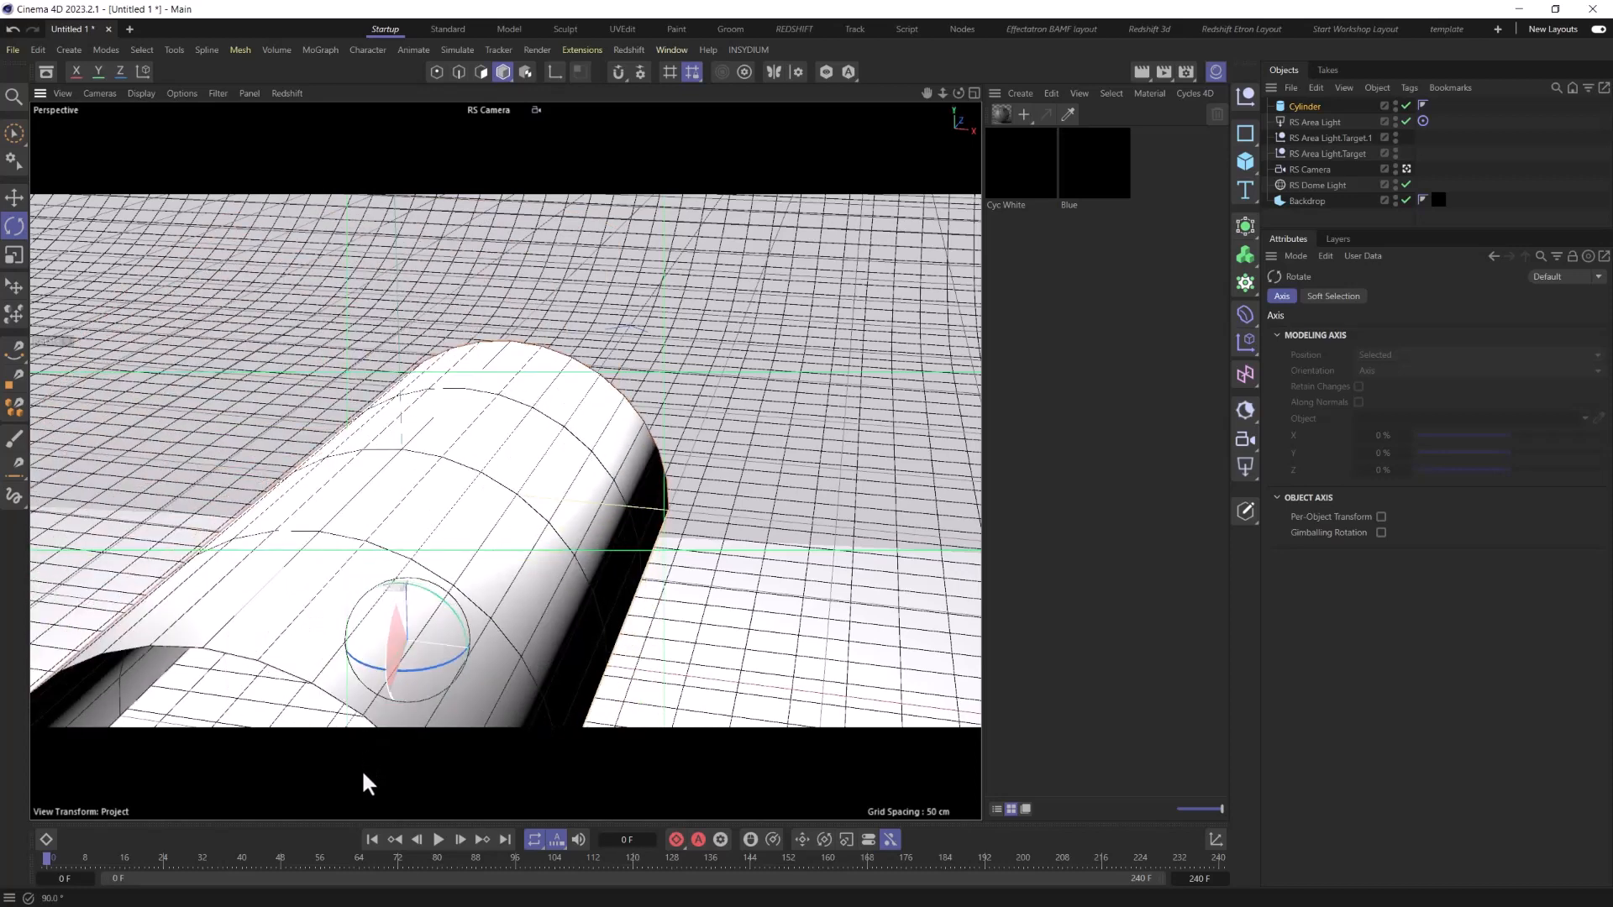
left_click(1303, 105)
type("100")
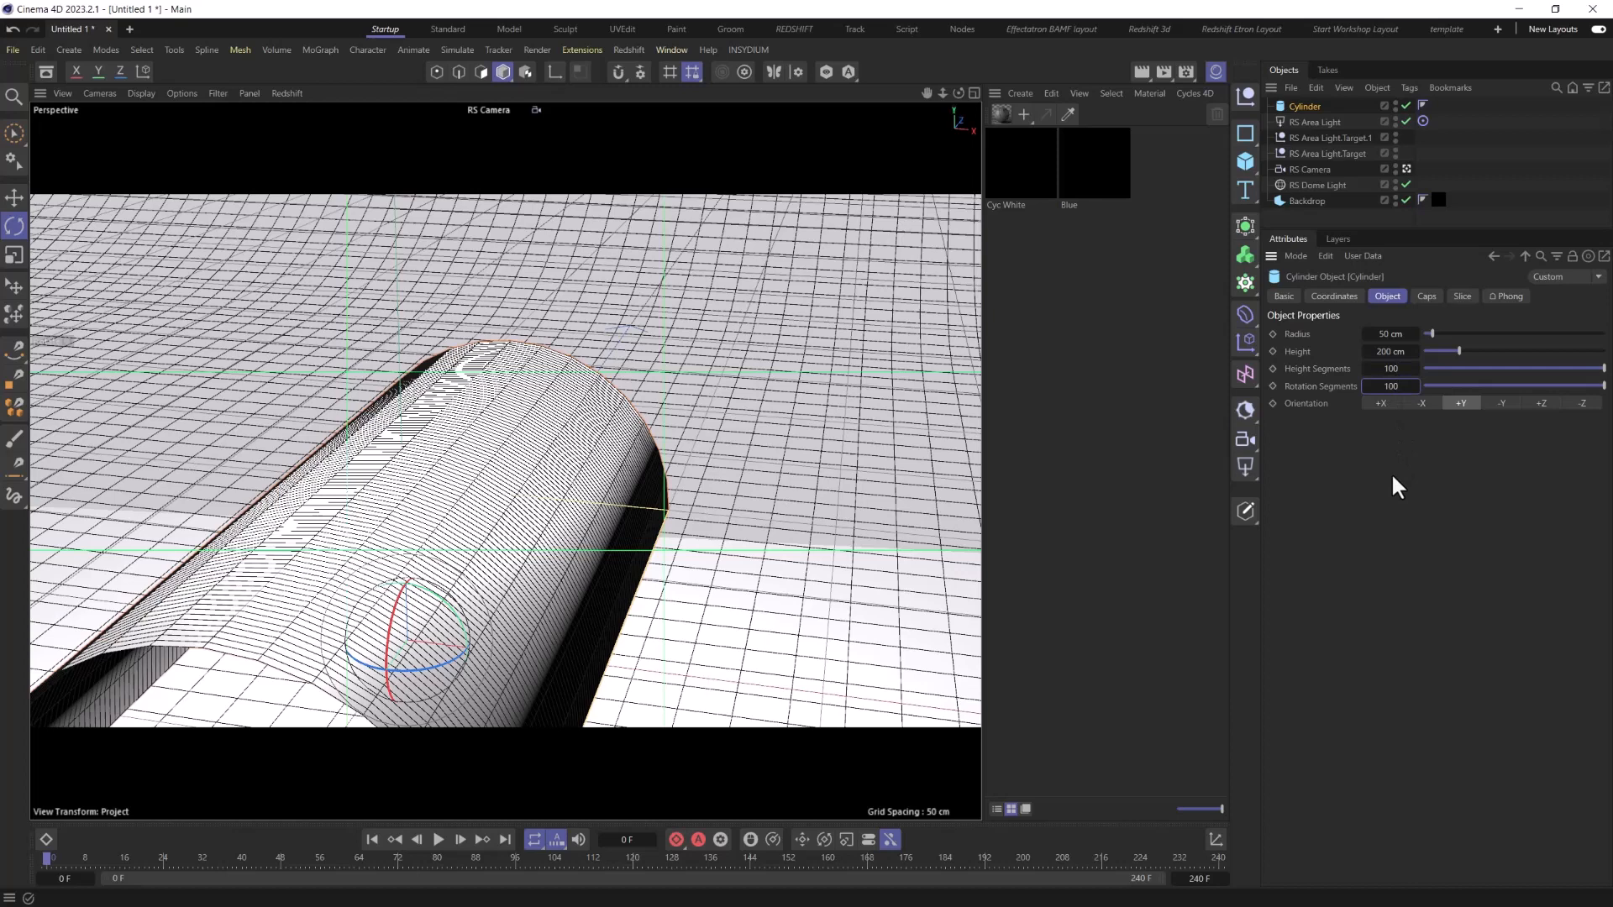
right_click(1303, 106)
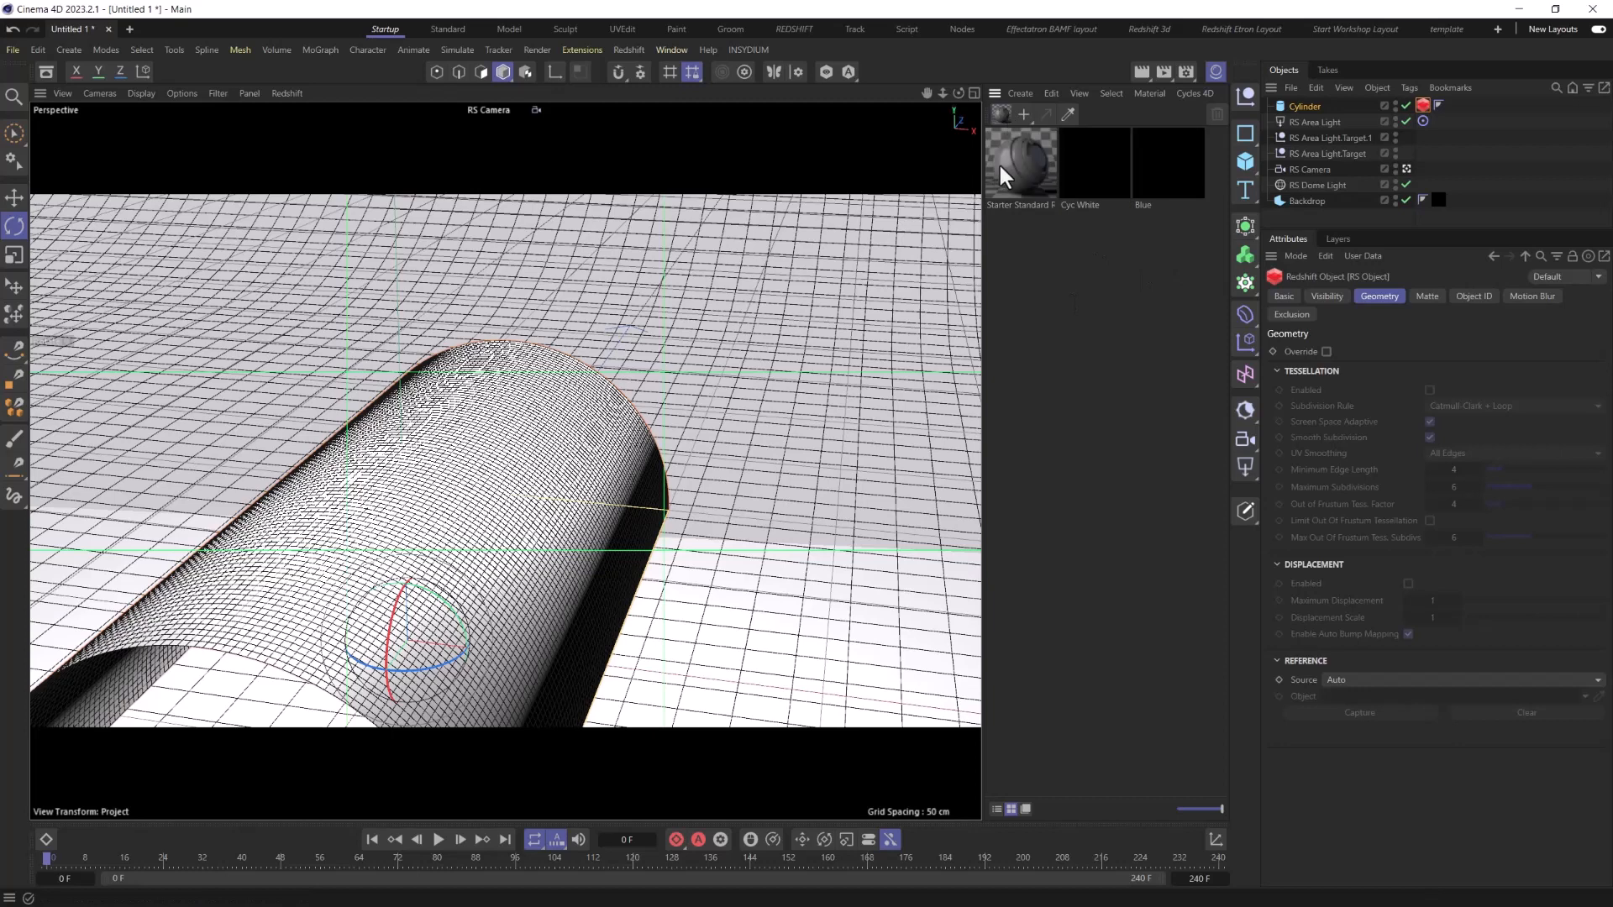
Step: Wire Maxon Noise into the Displacement TexMap input and change the noise type to turbulence
double_click(1021, 164)
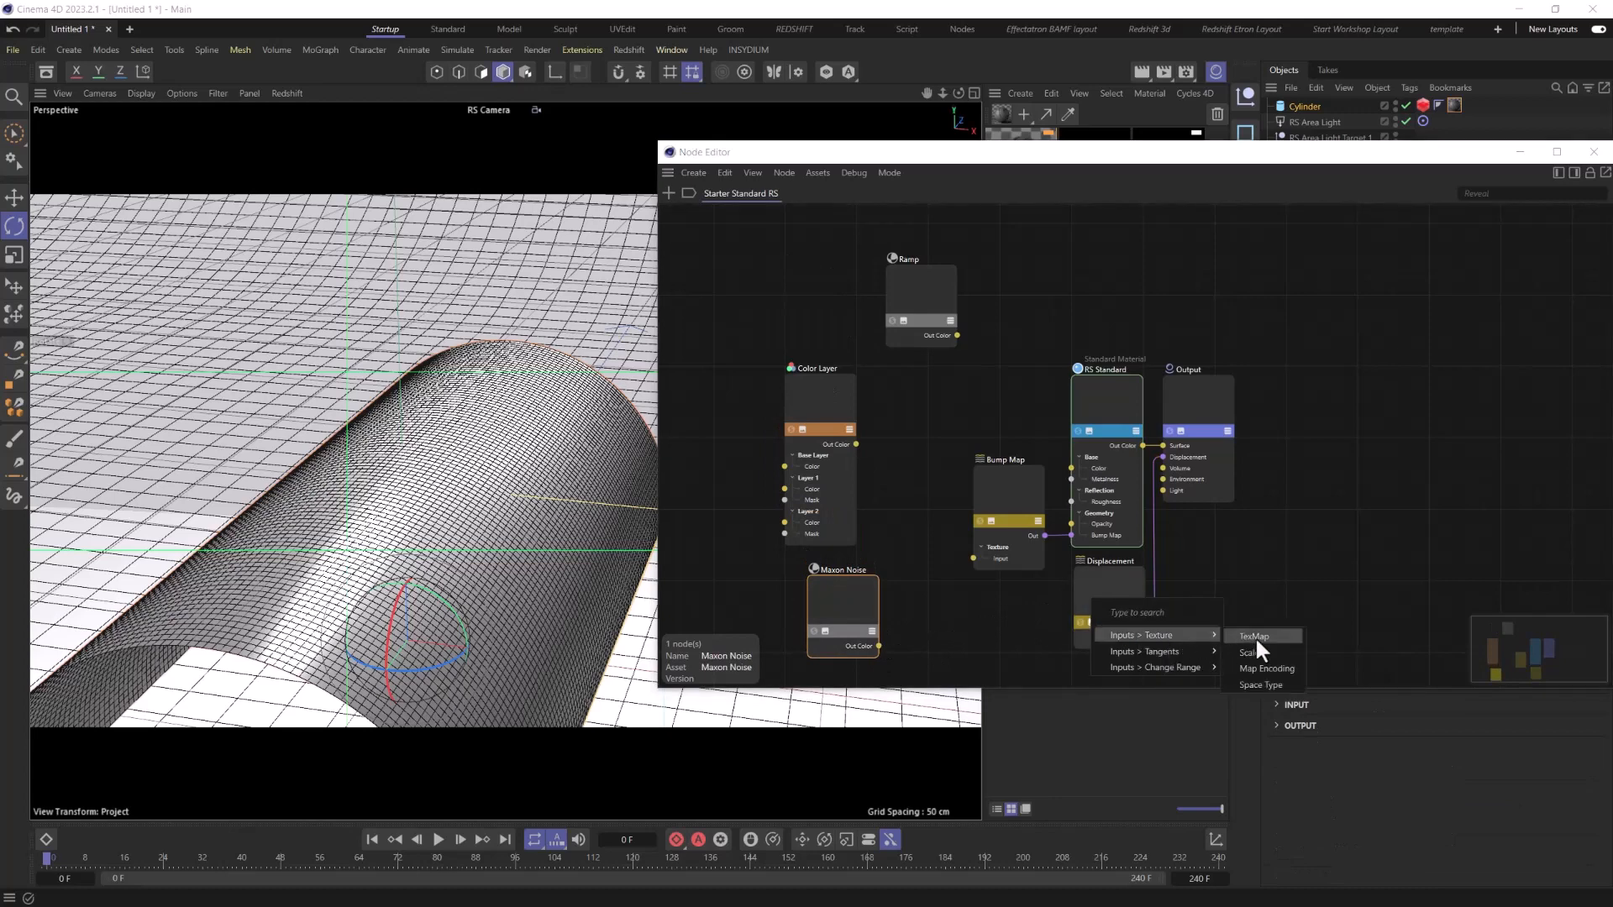
left_click(1253, 636)
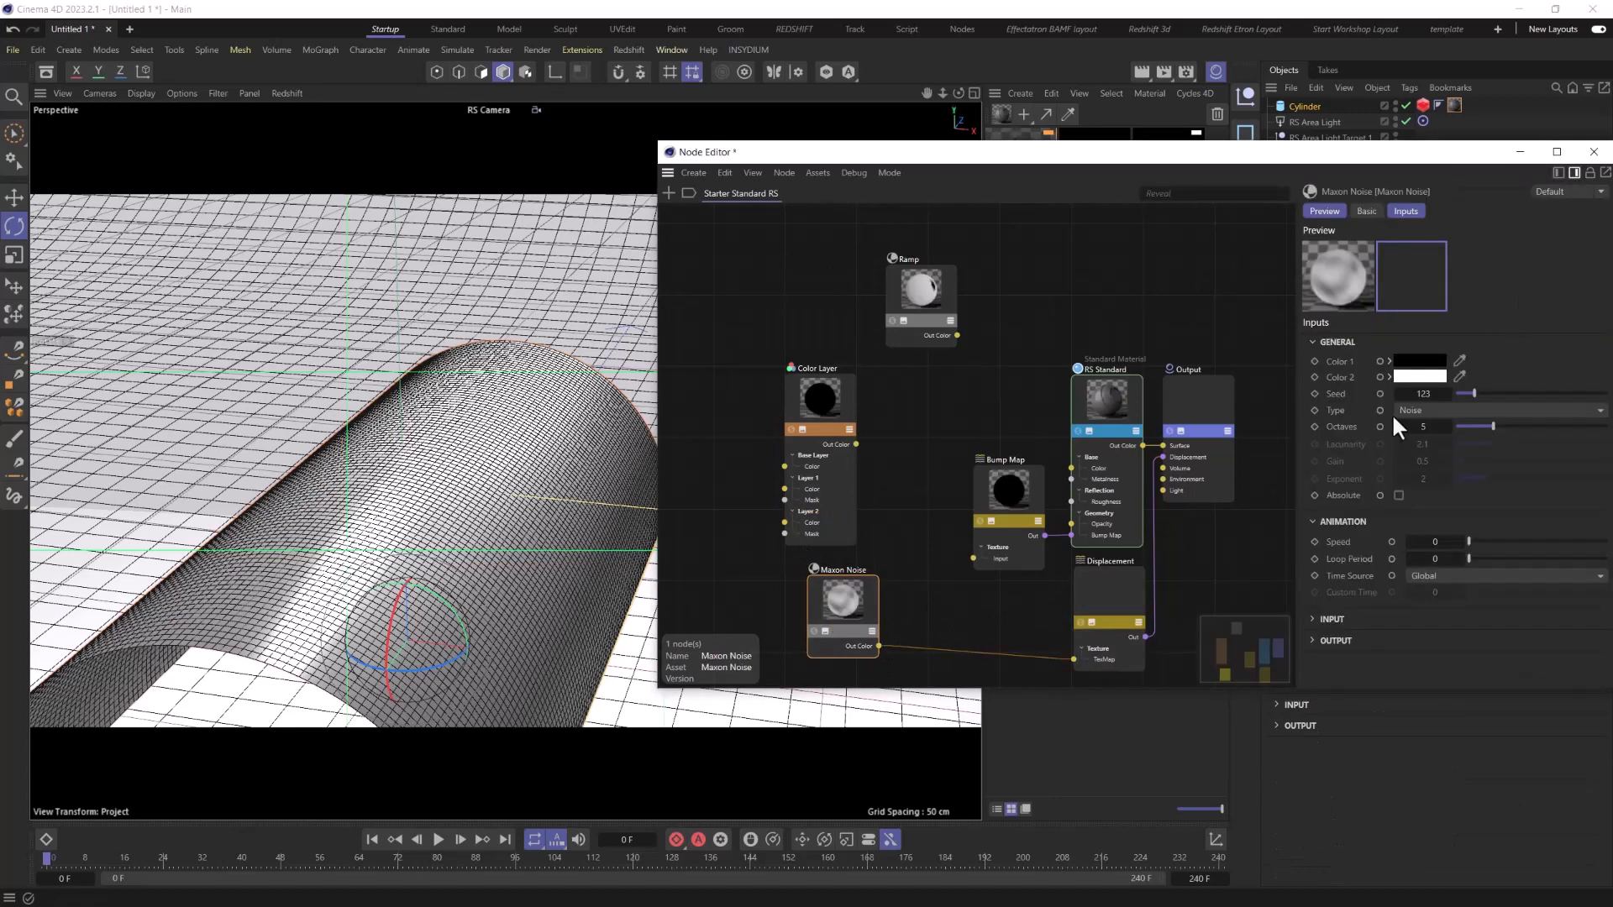
left_click(1492, 409)
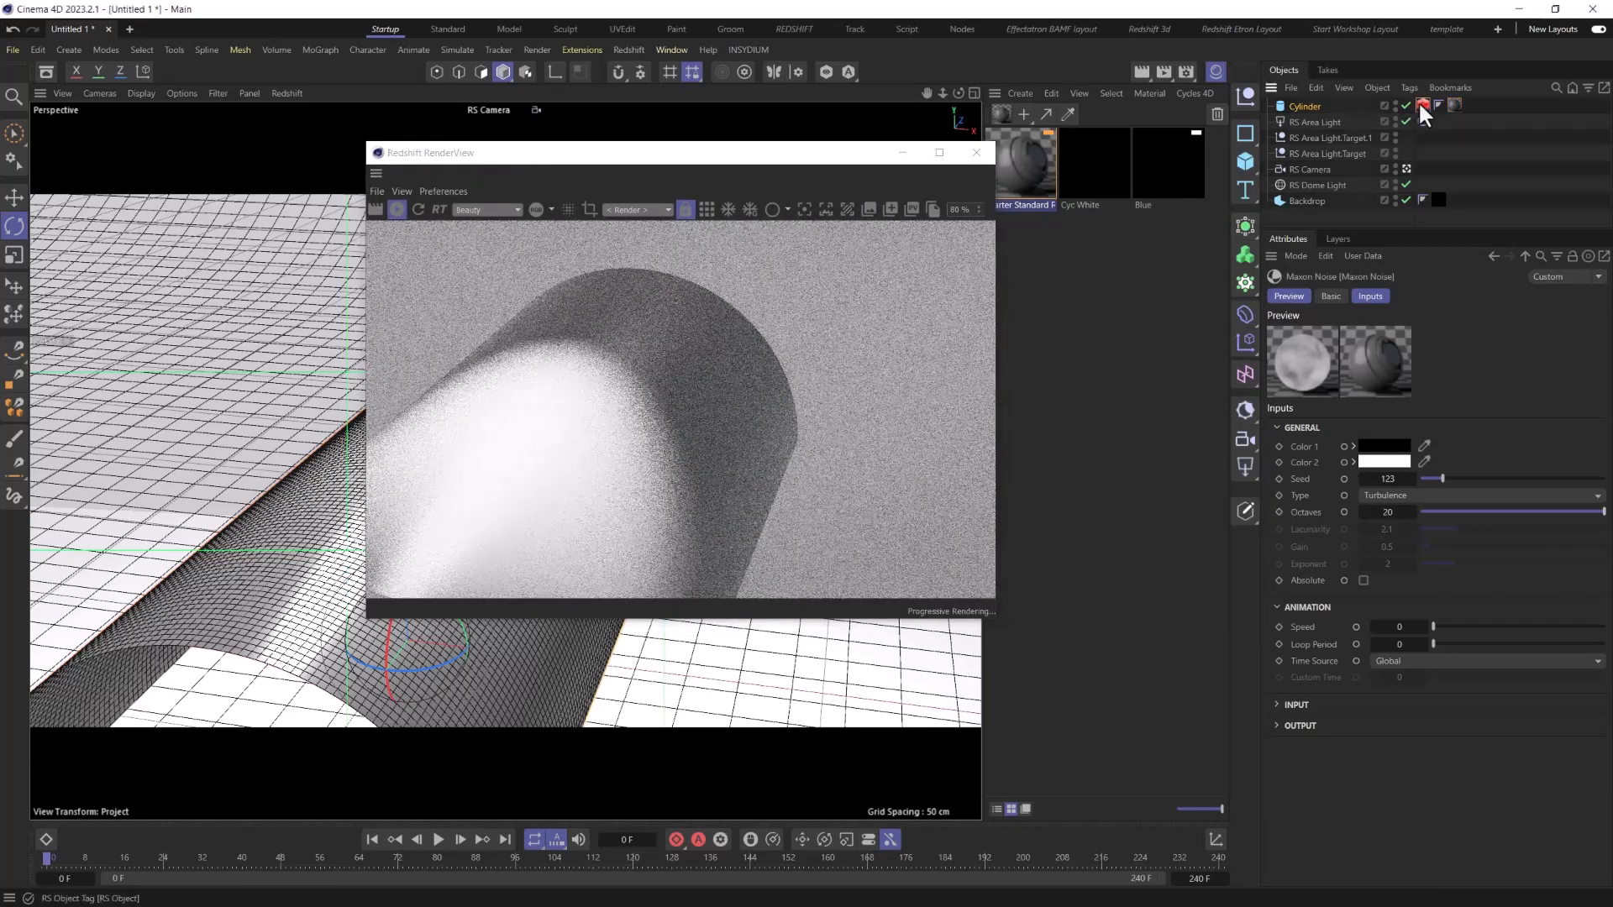
Step: On the cylinder's RS Object tag, enable Override and Displacement
left_click(1422, 106)
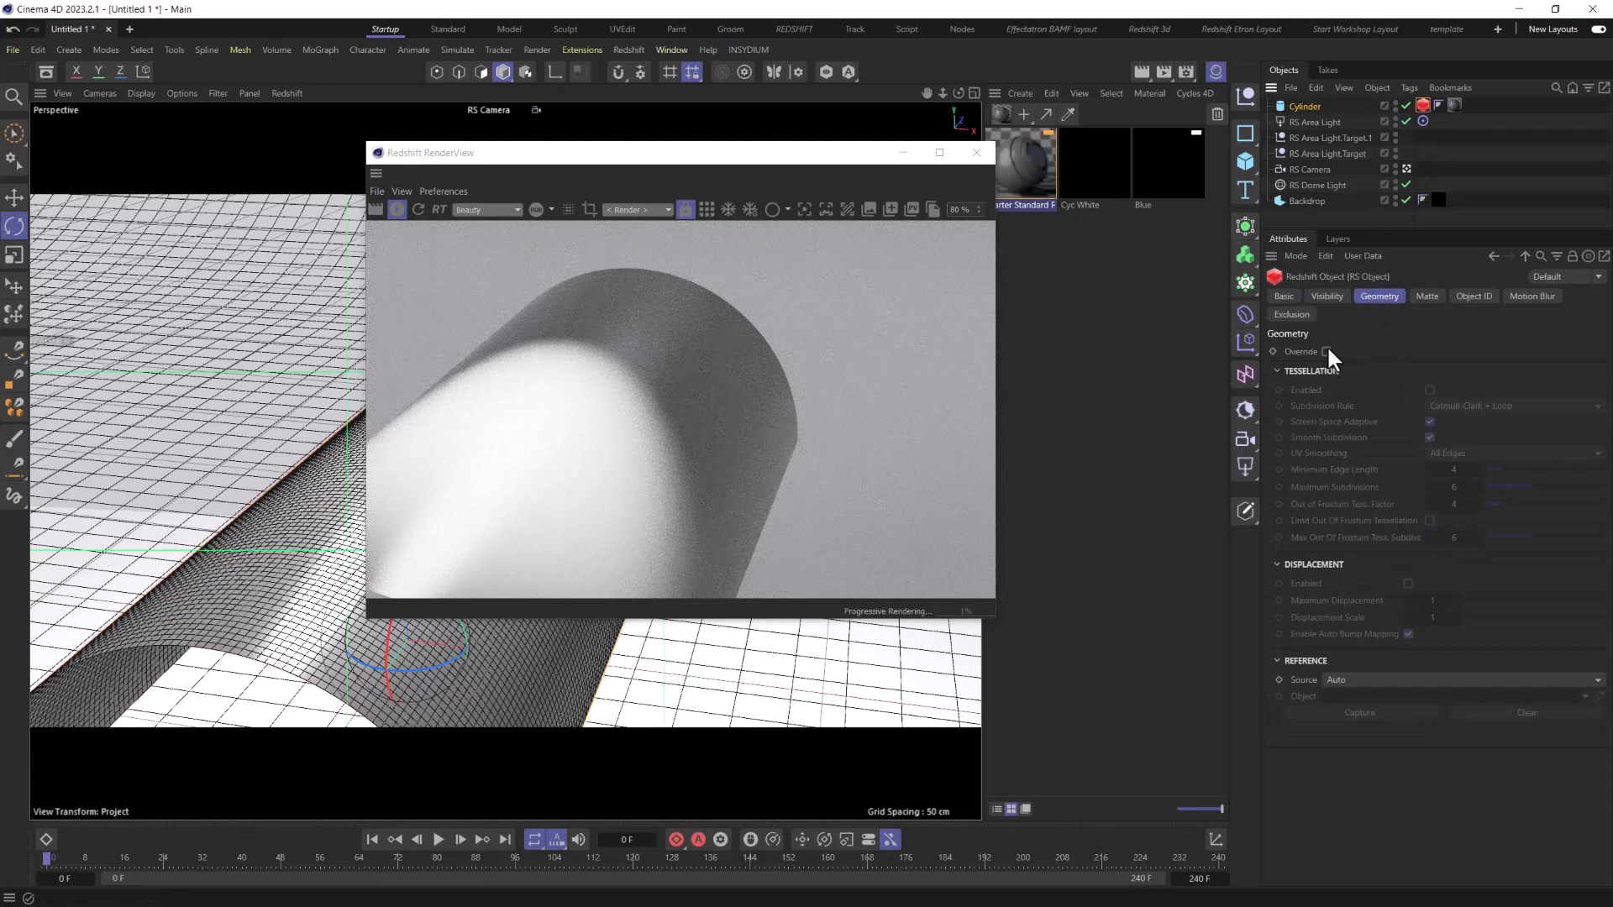
left_click(1328, 352)
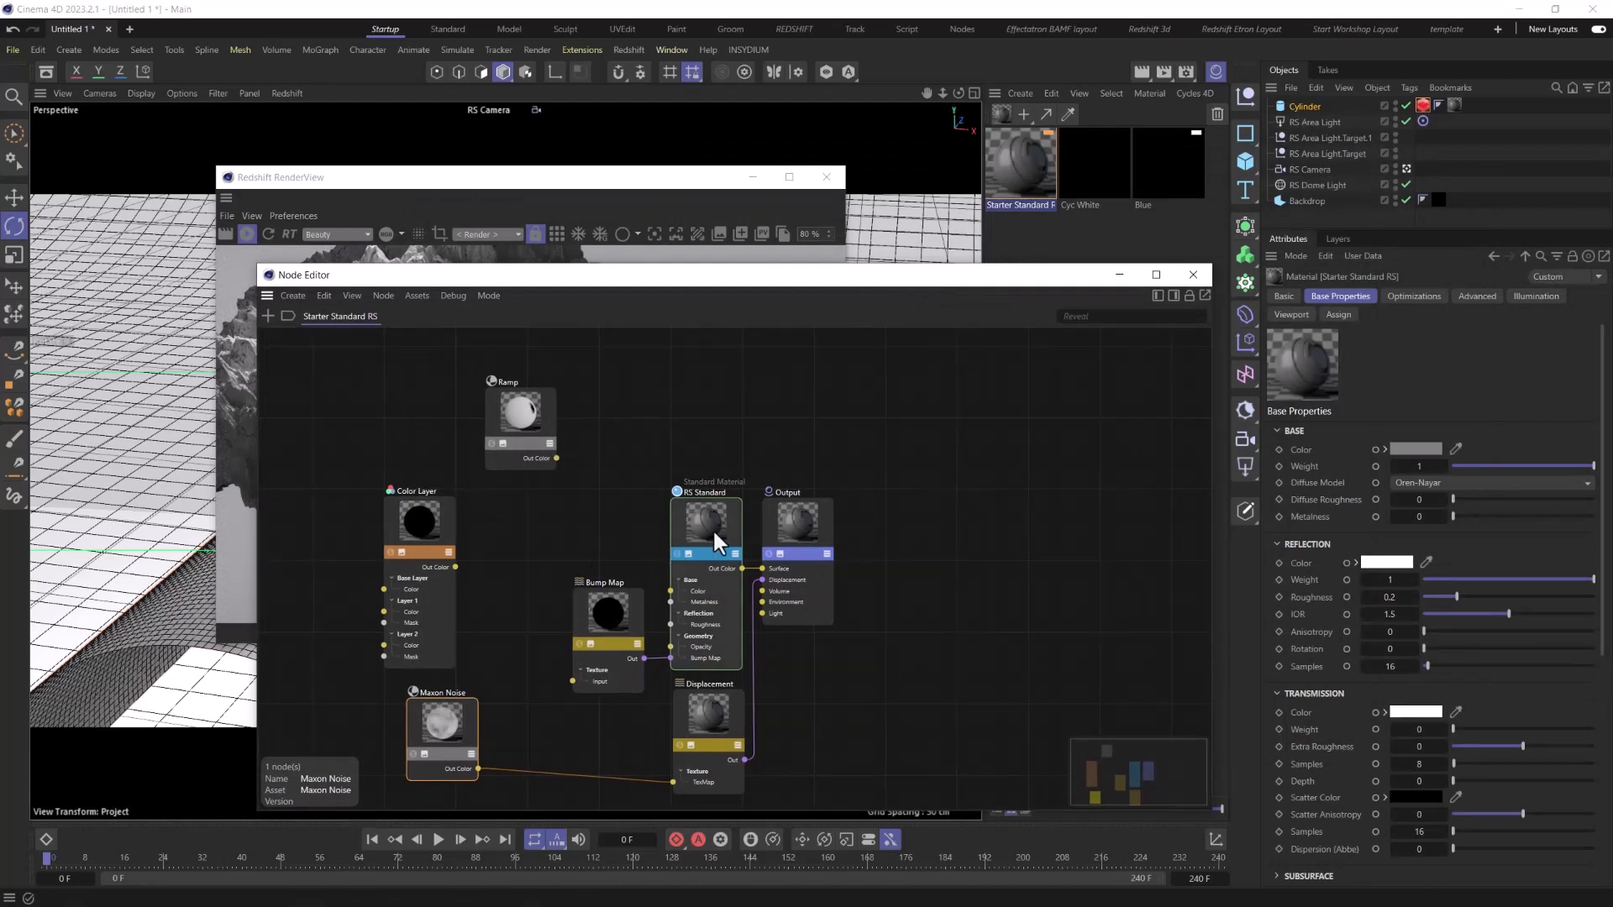
Step: Expand the RS Standard material's subsurface section and set a dark red subsurface colour
left_click(705, 522)
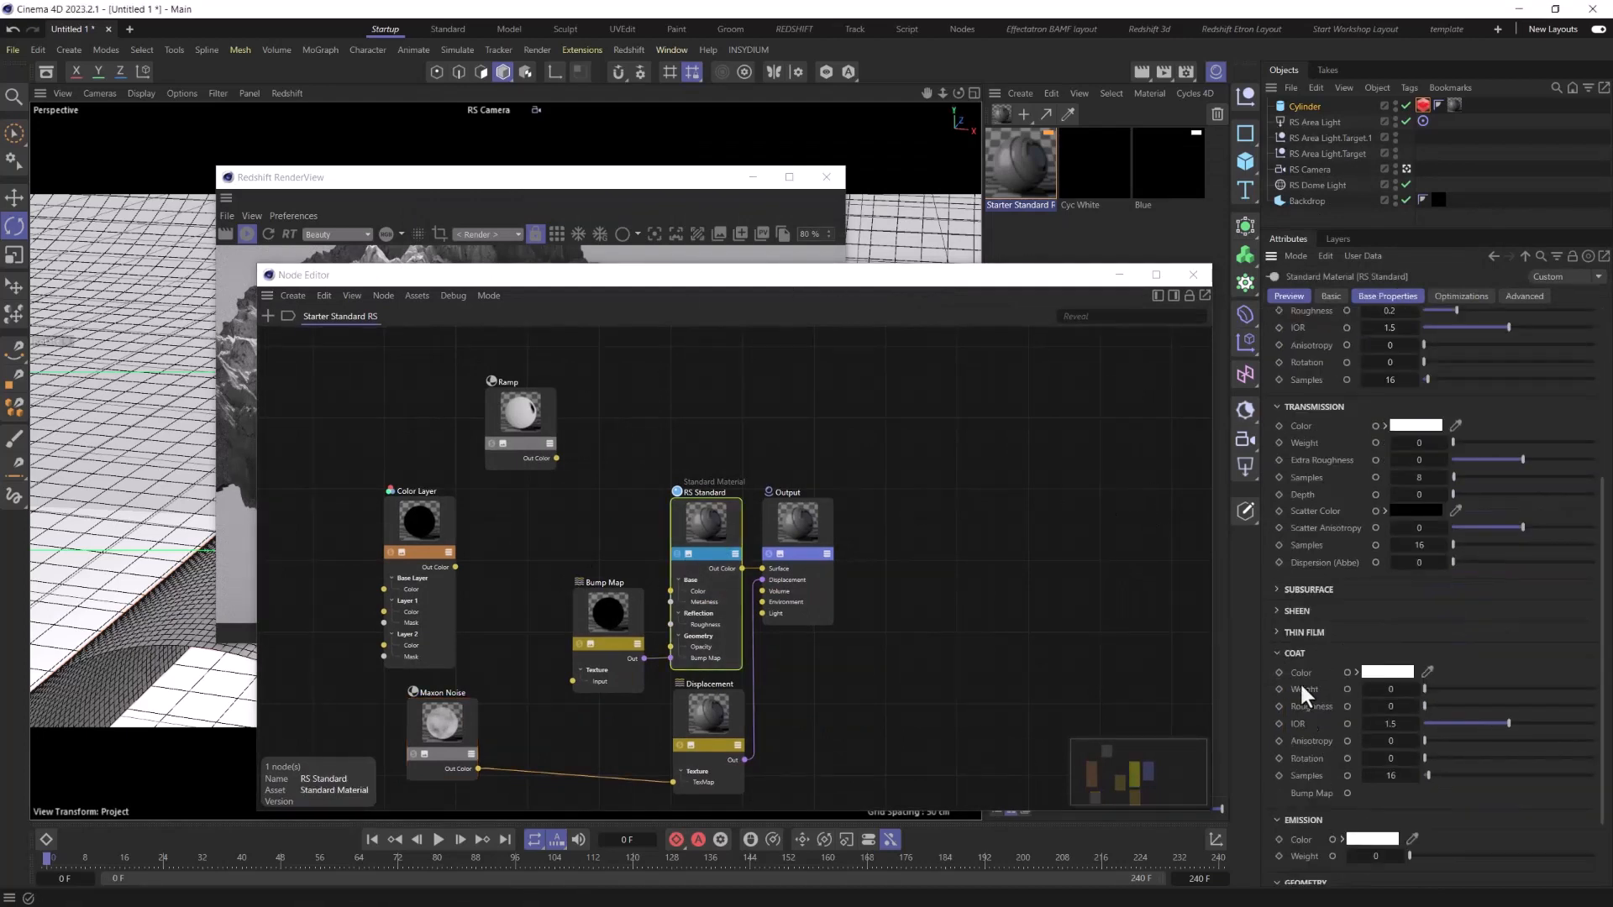
left_click(1279, 589)
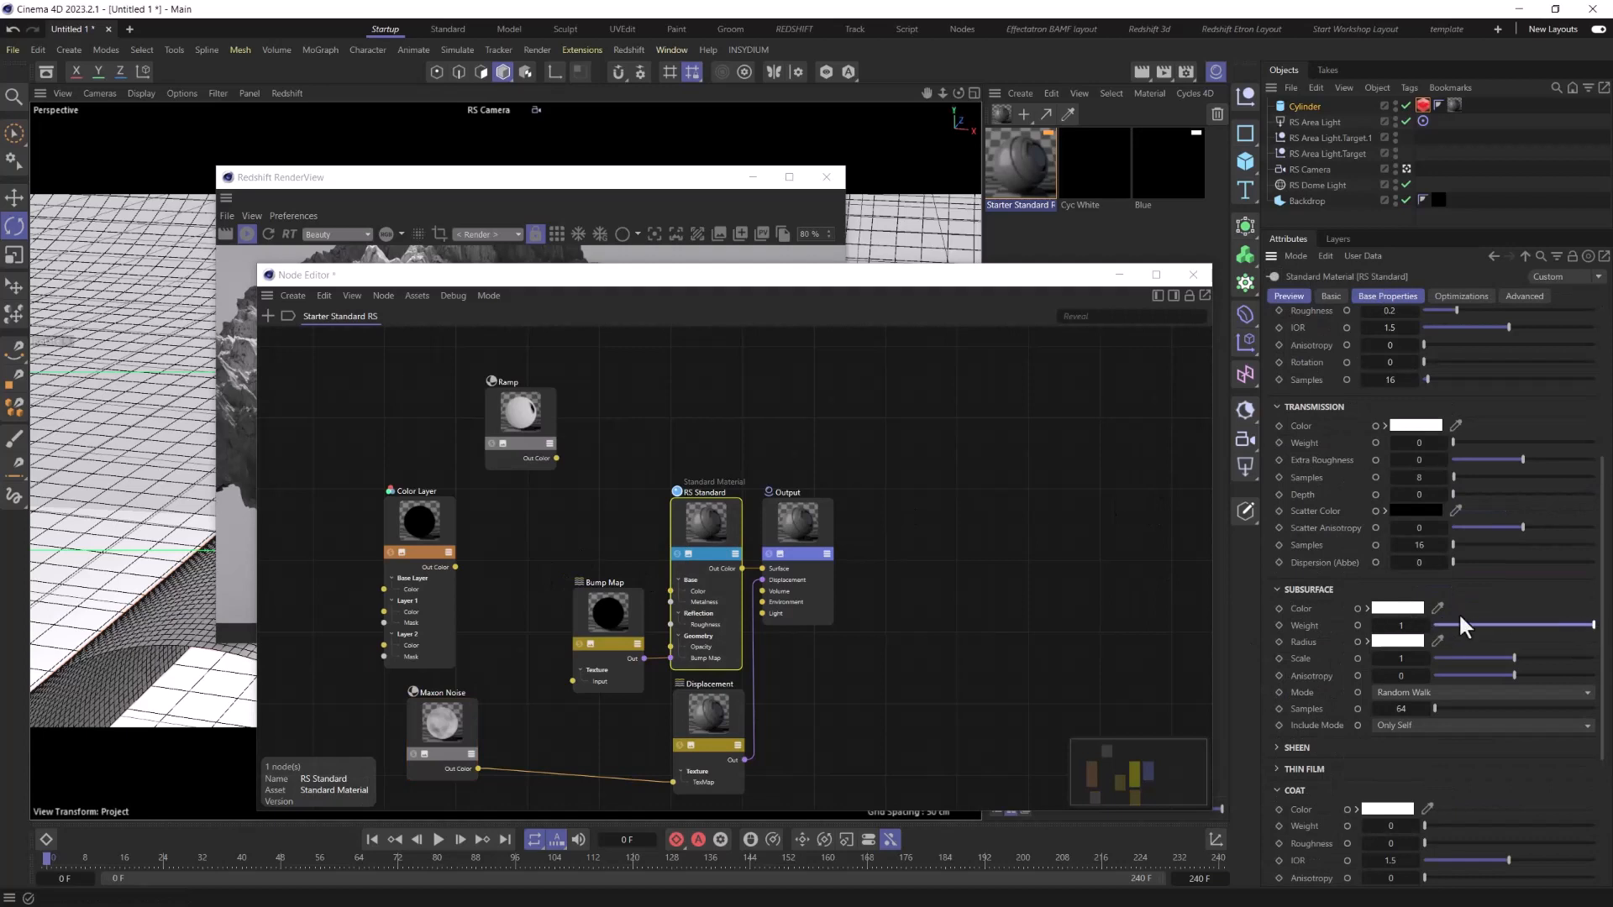
left_click(1396, 609)
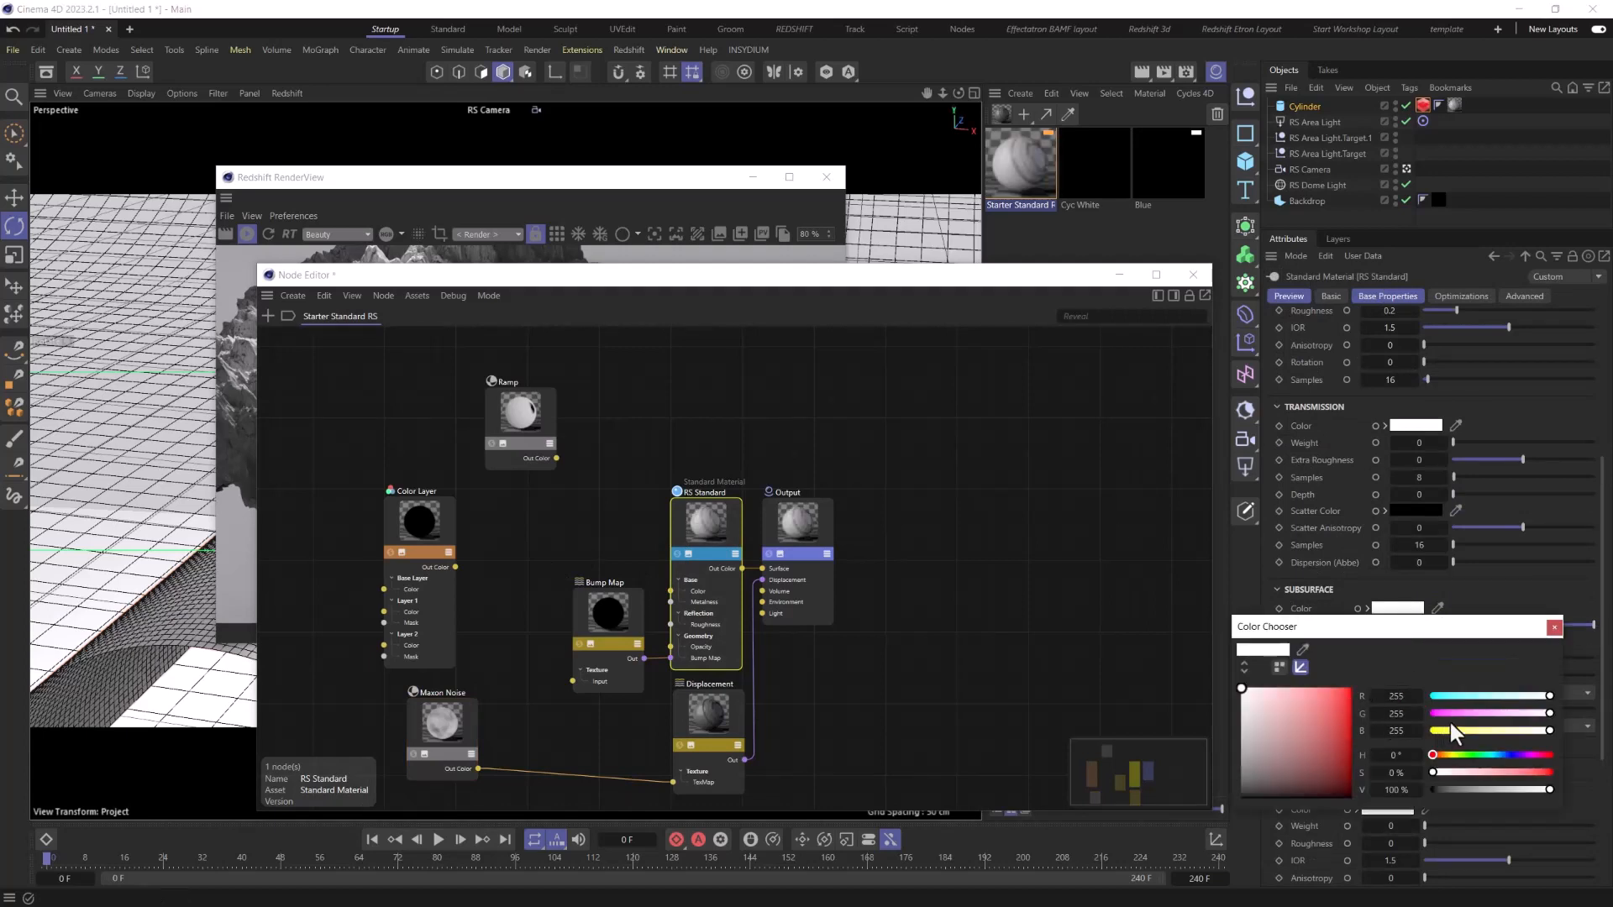
left_click(1342, 764)
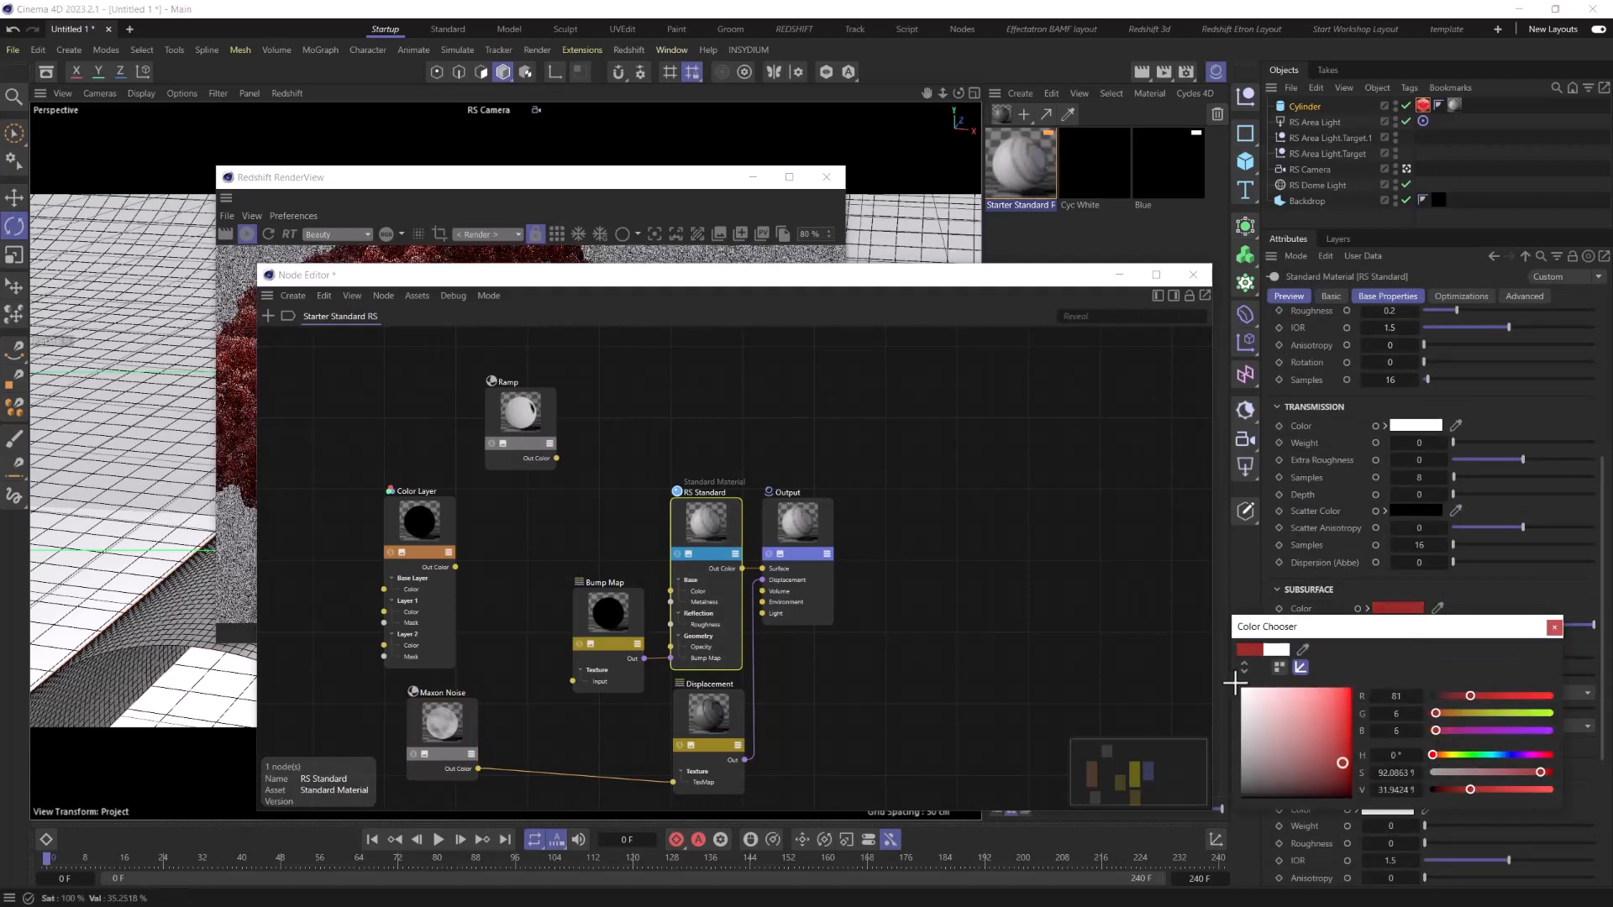
left_click(1555, 627)
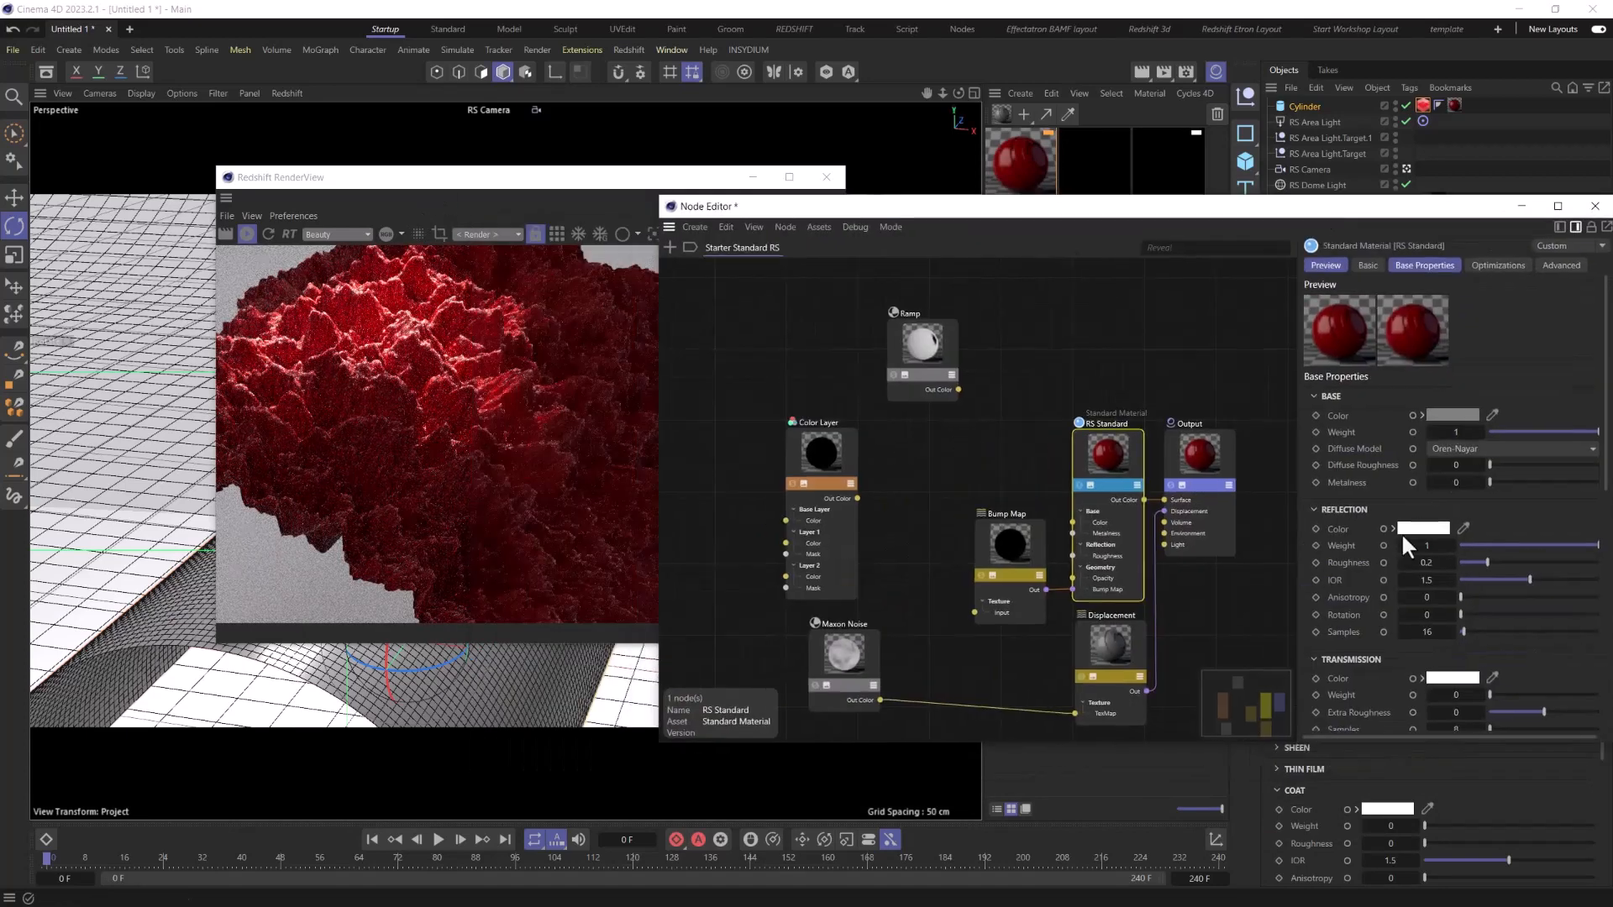
Step: Make the subsurface radius bright red and change the subsurface colour to dark brown
scroll("down", 3)
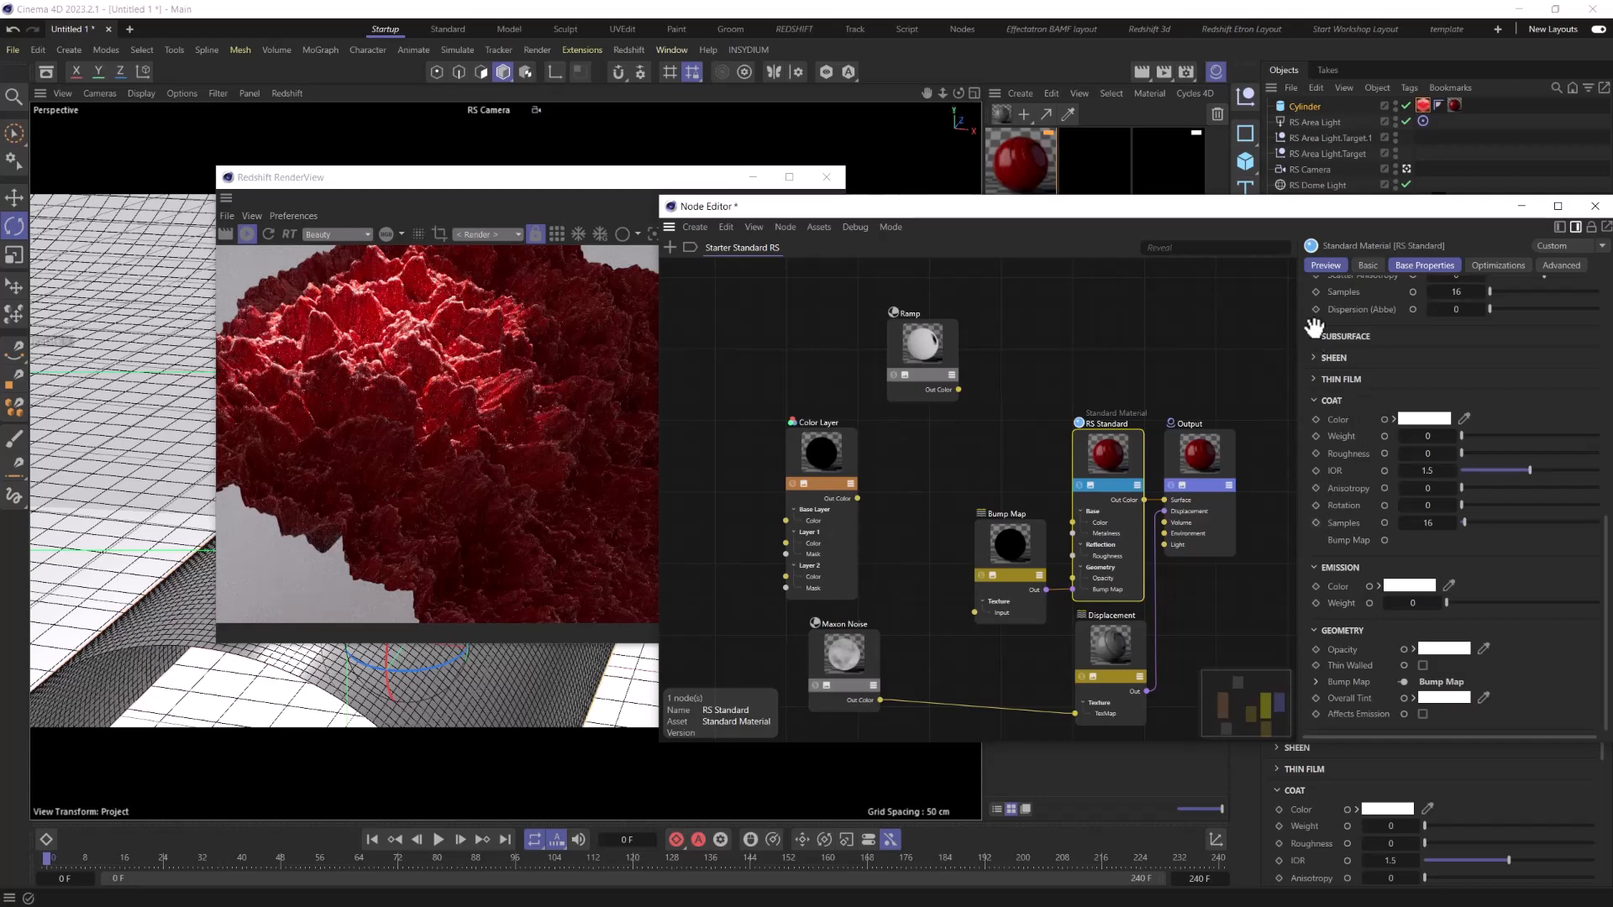
left_click(1422, 357)
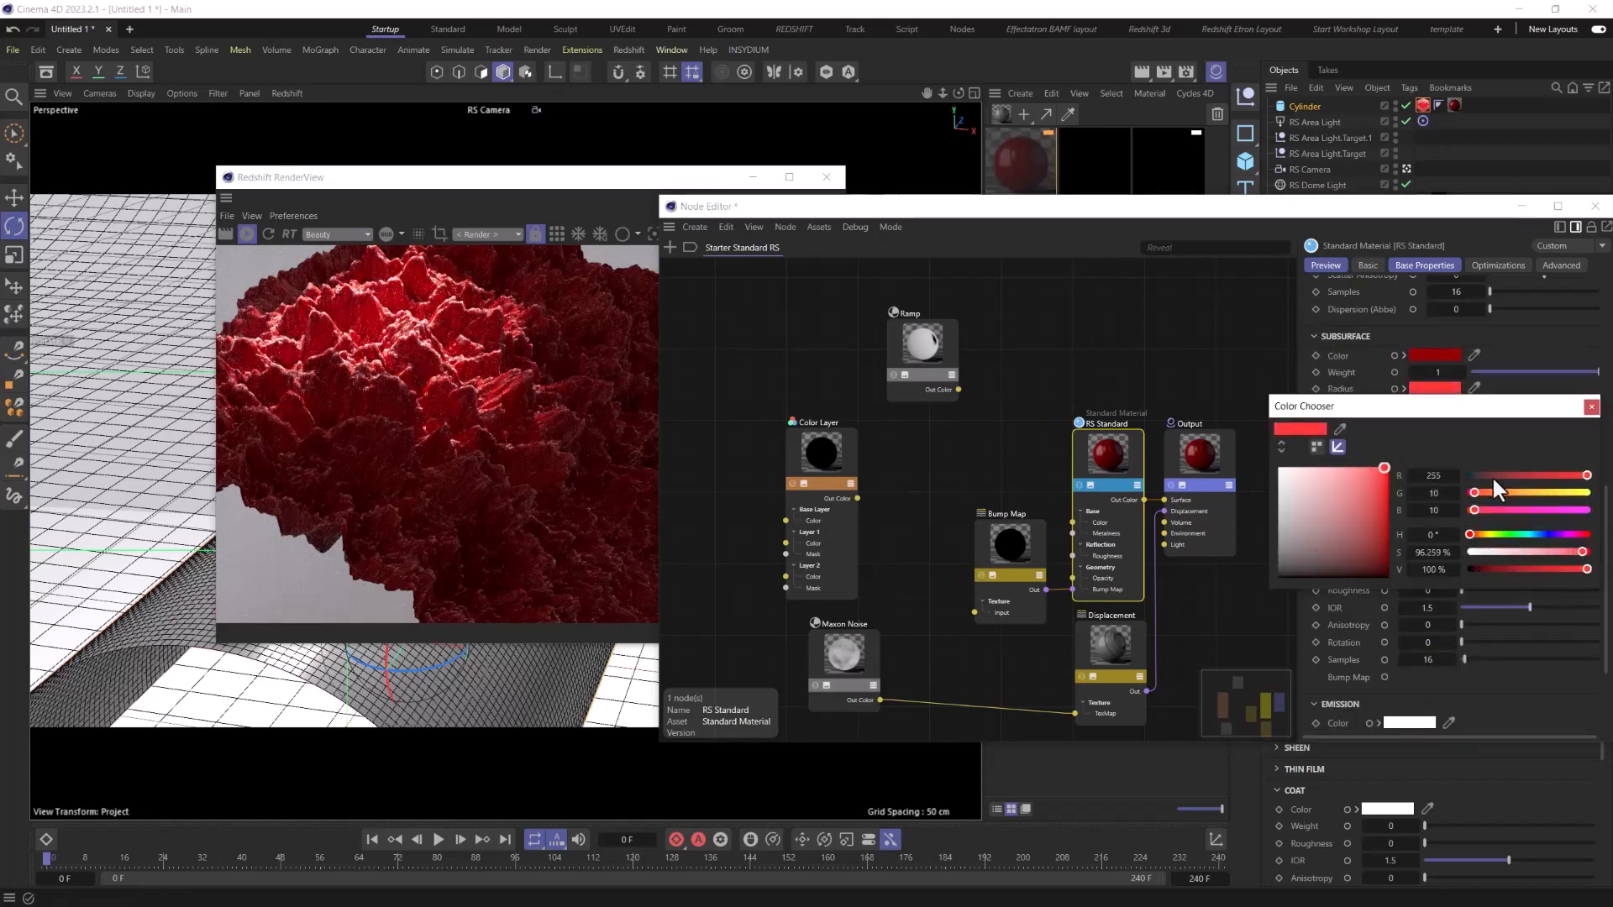
left_click(1592, 405)
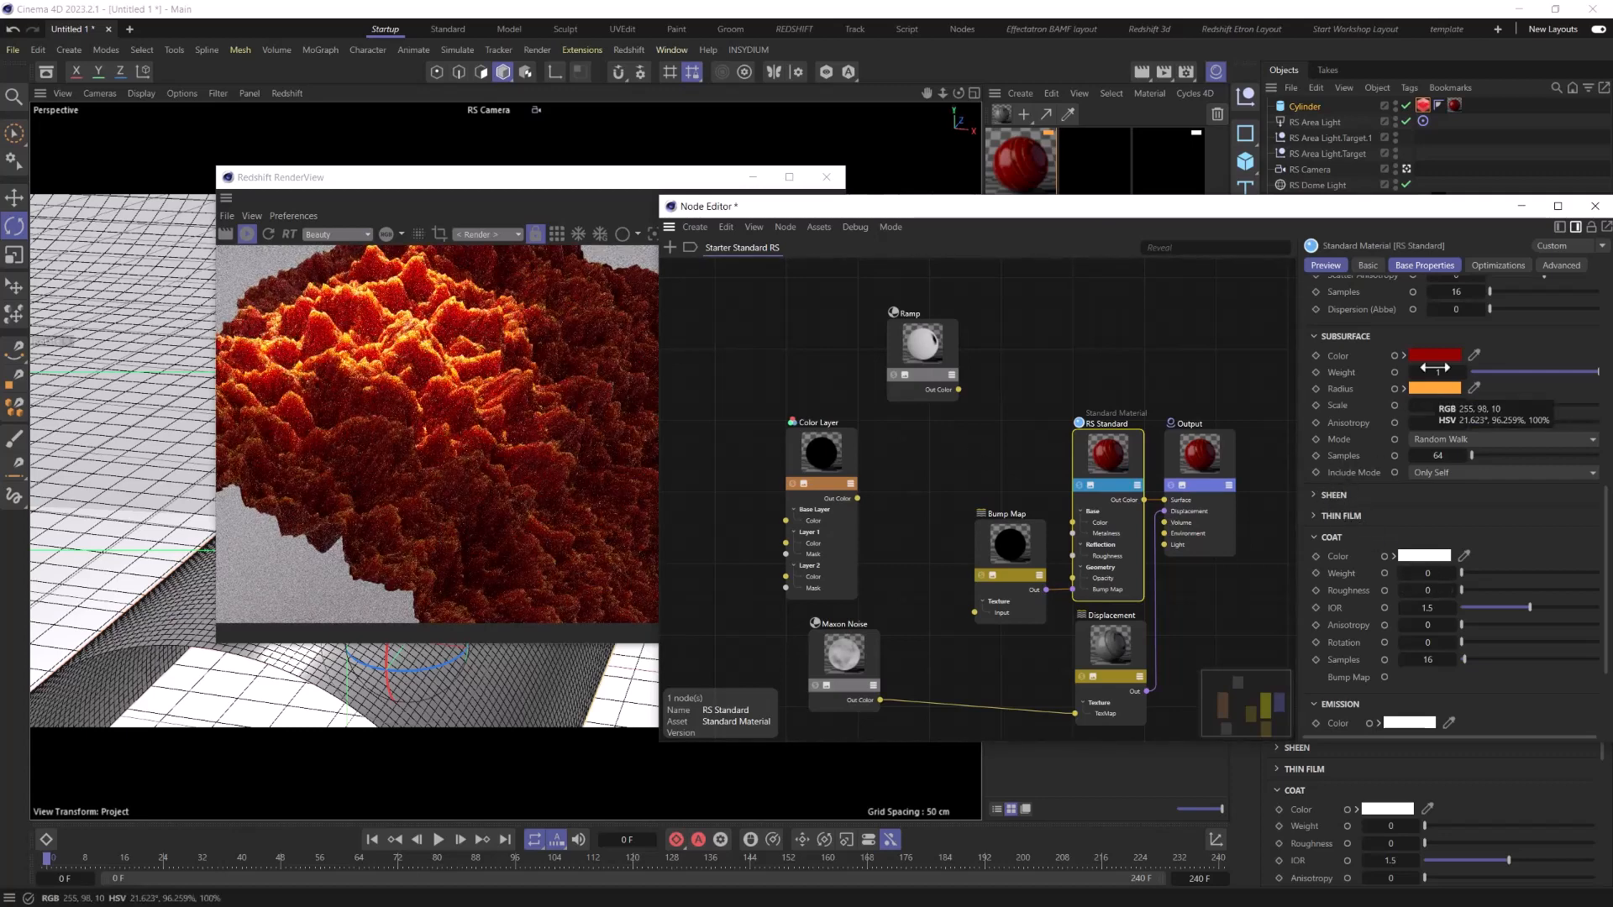
left_click(1435, 355)
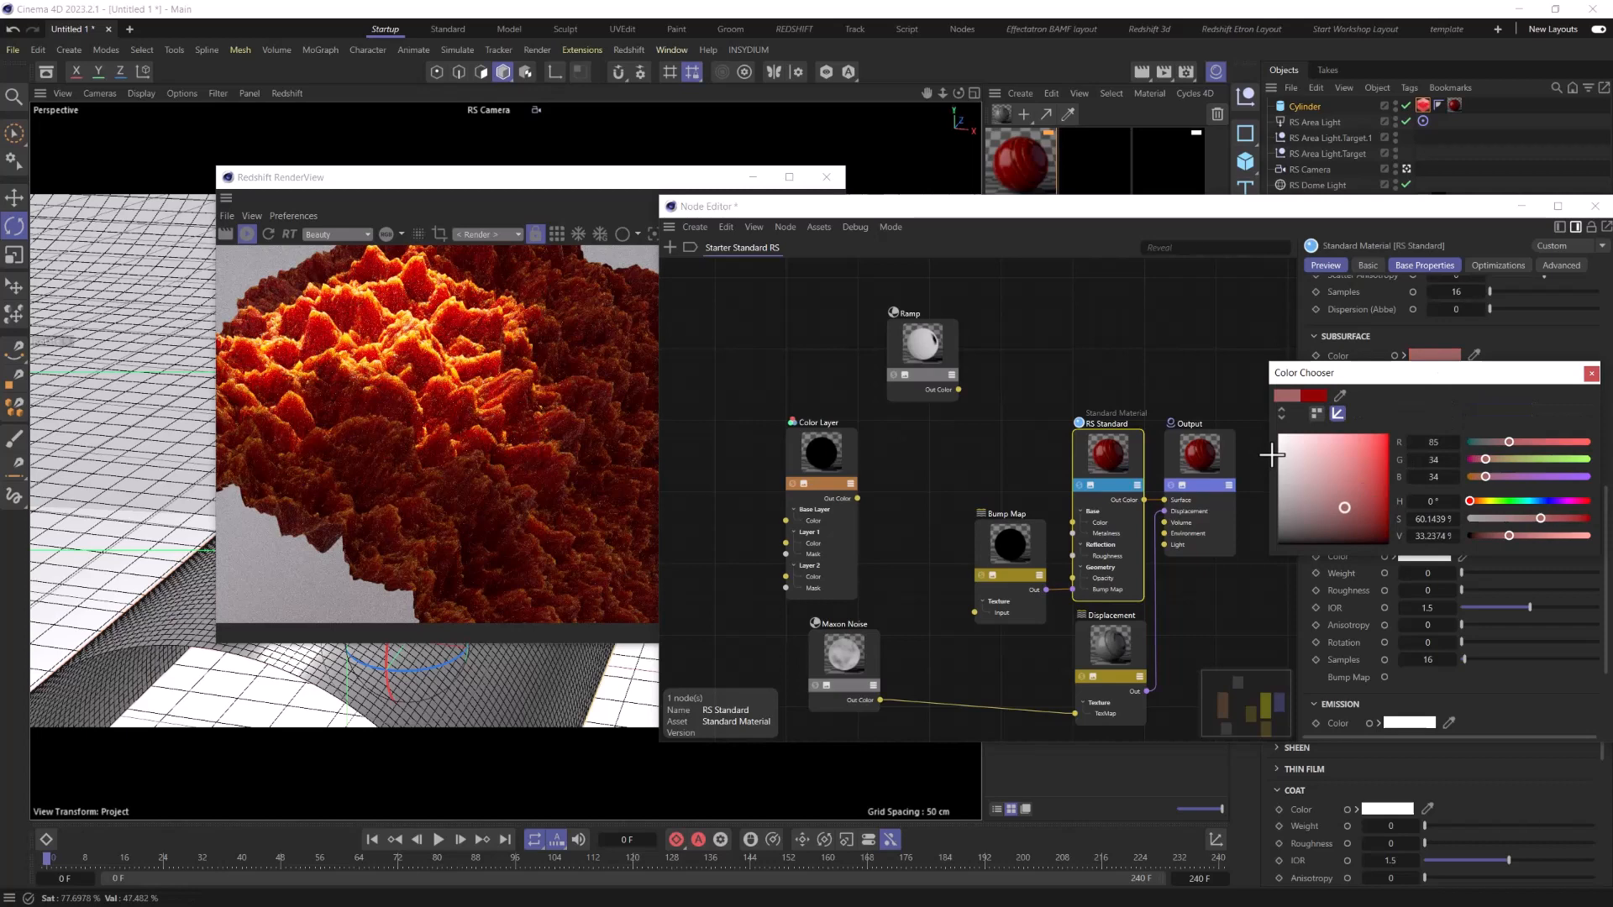
left_click(1308, 533)
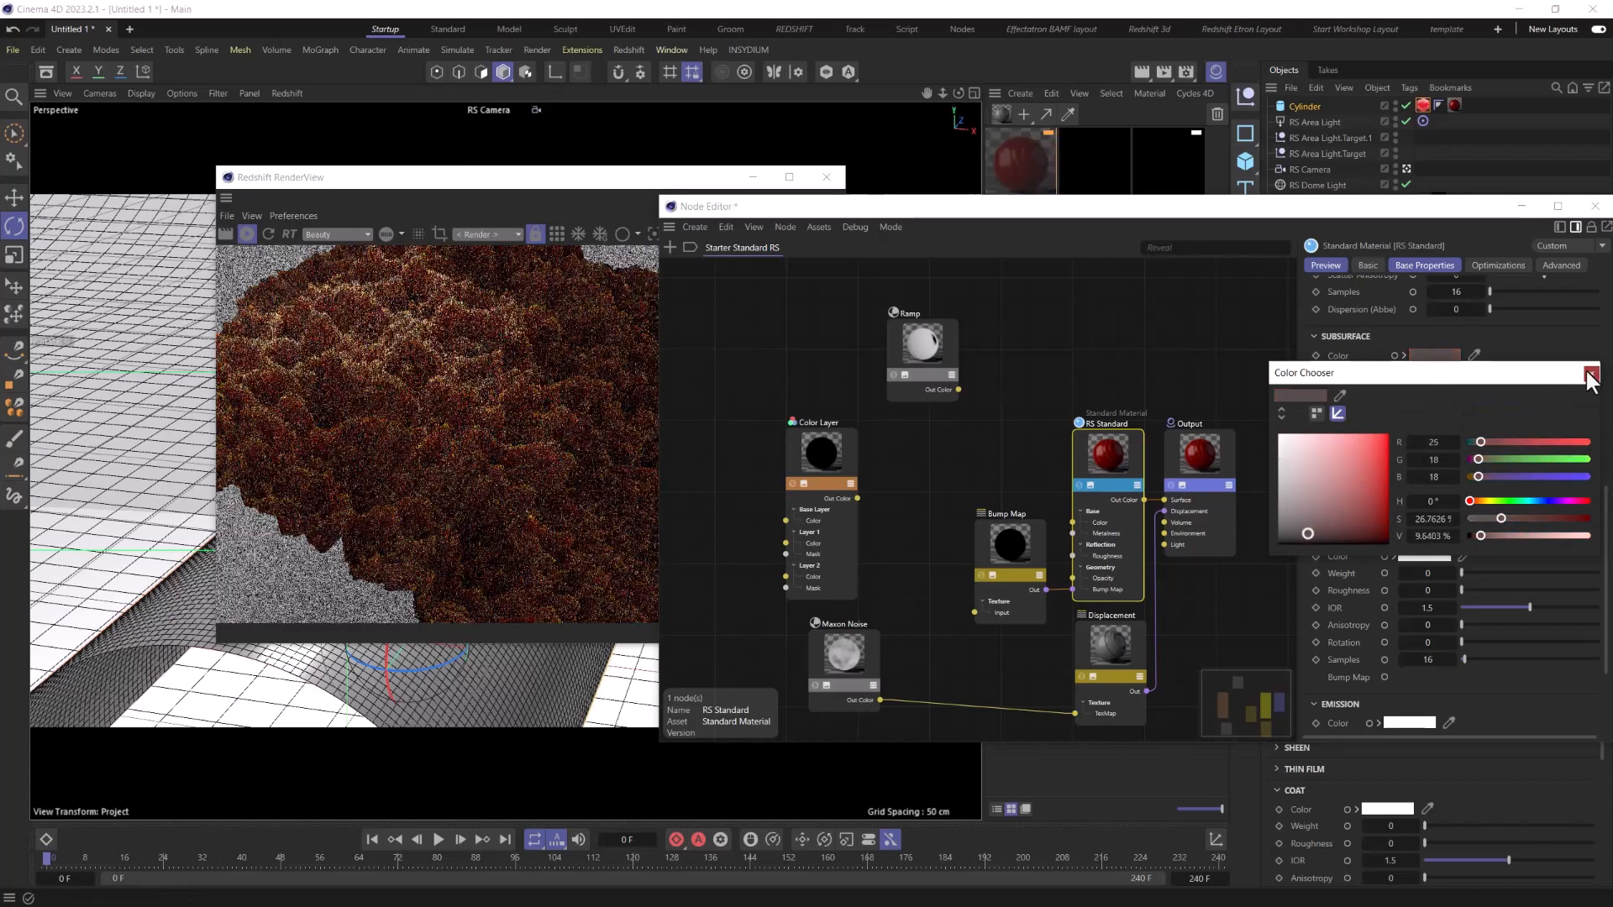
left_click(1590, 372)
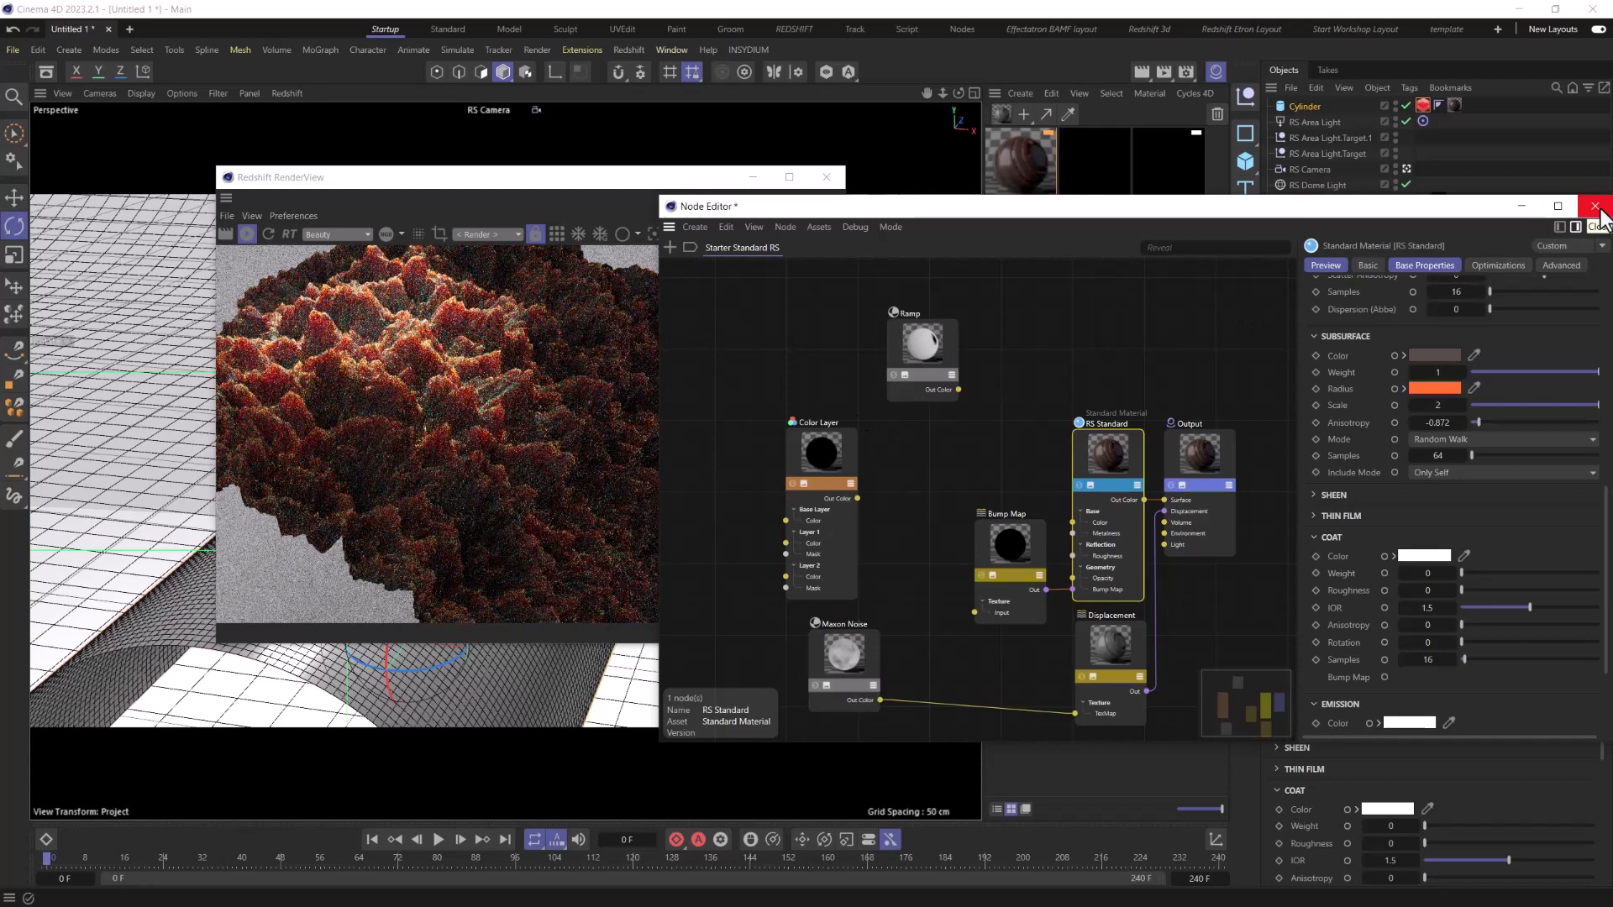
Step: Close the Node Editor, use the four-view layout, and select the RS Area Light
left_click(1593, 205)
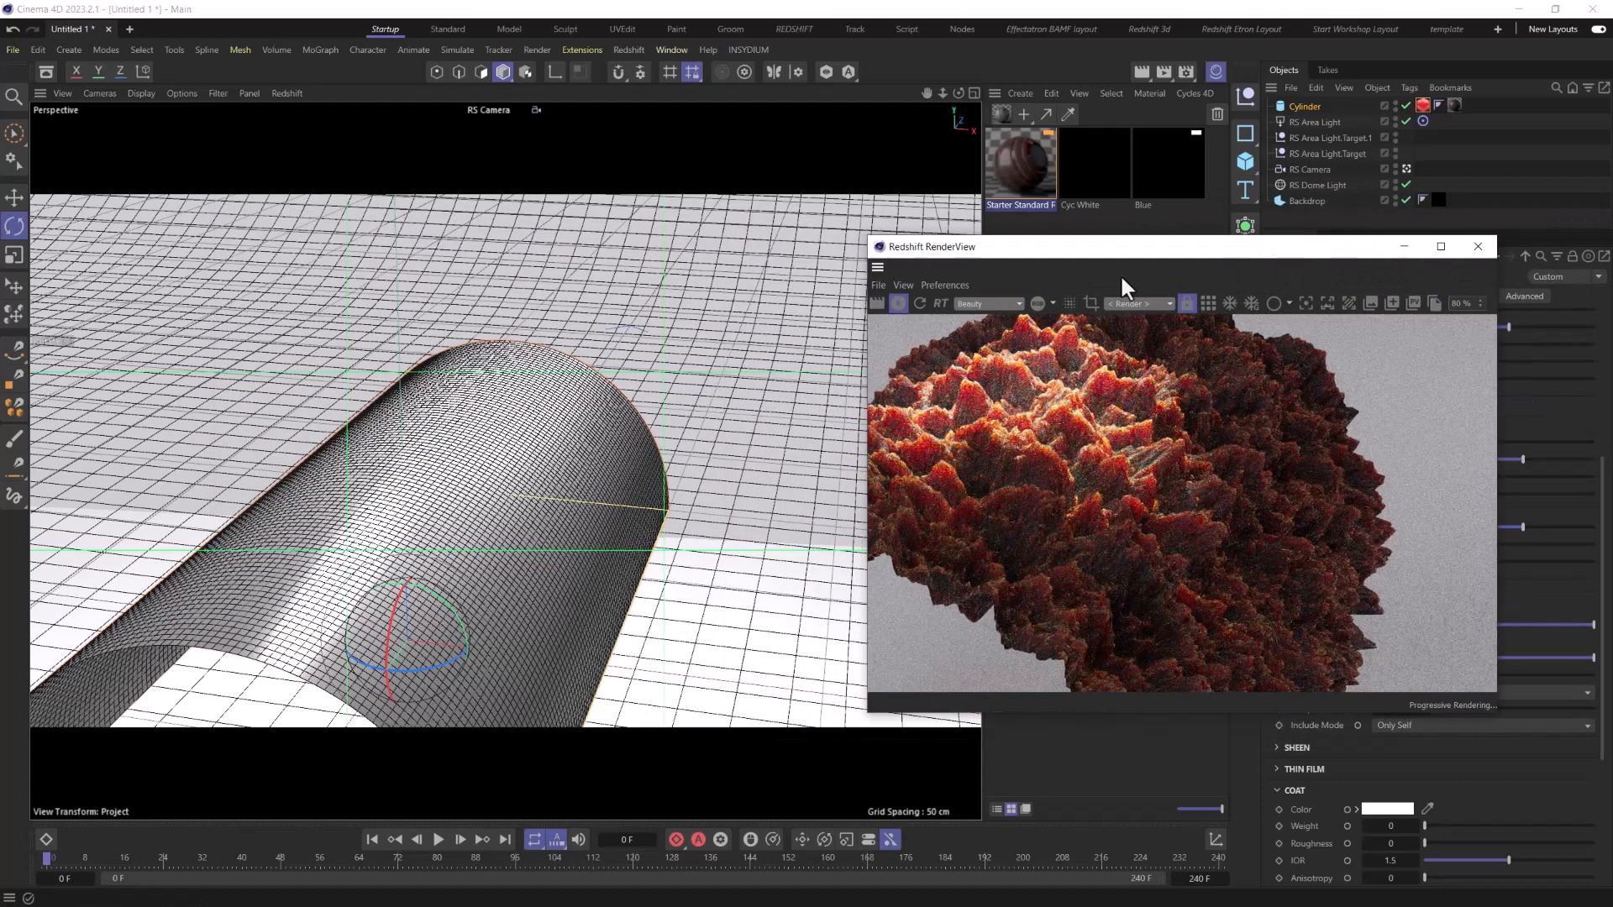
left_click(1315, 121)
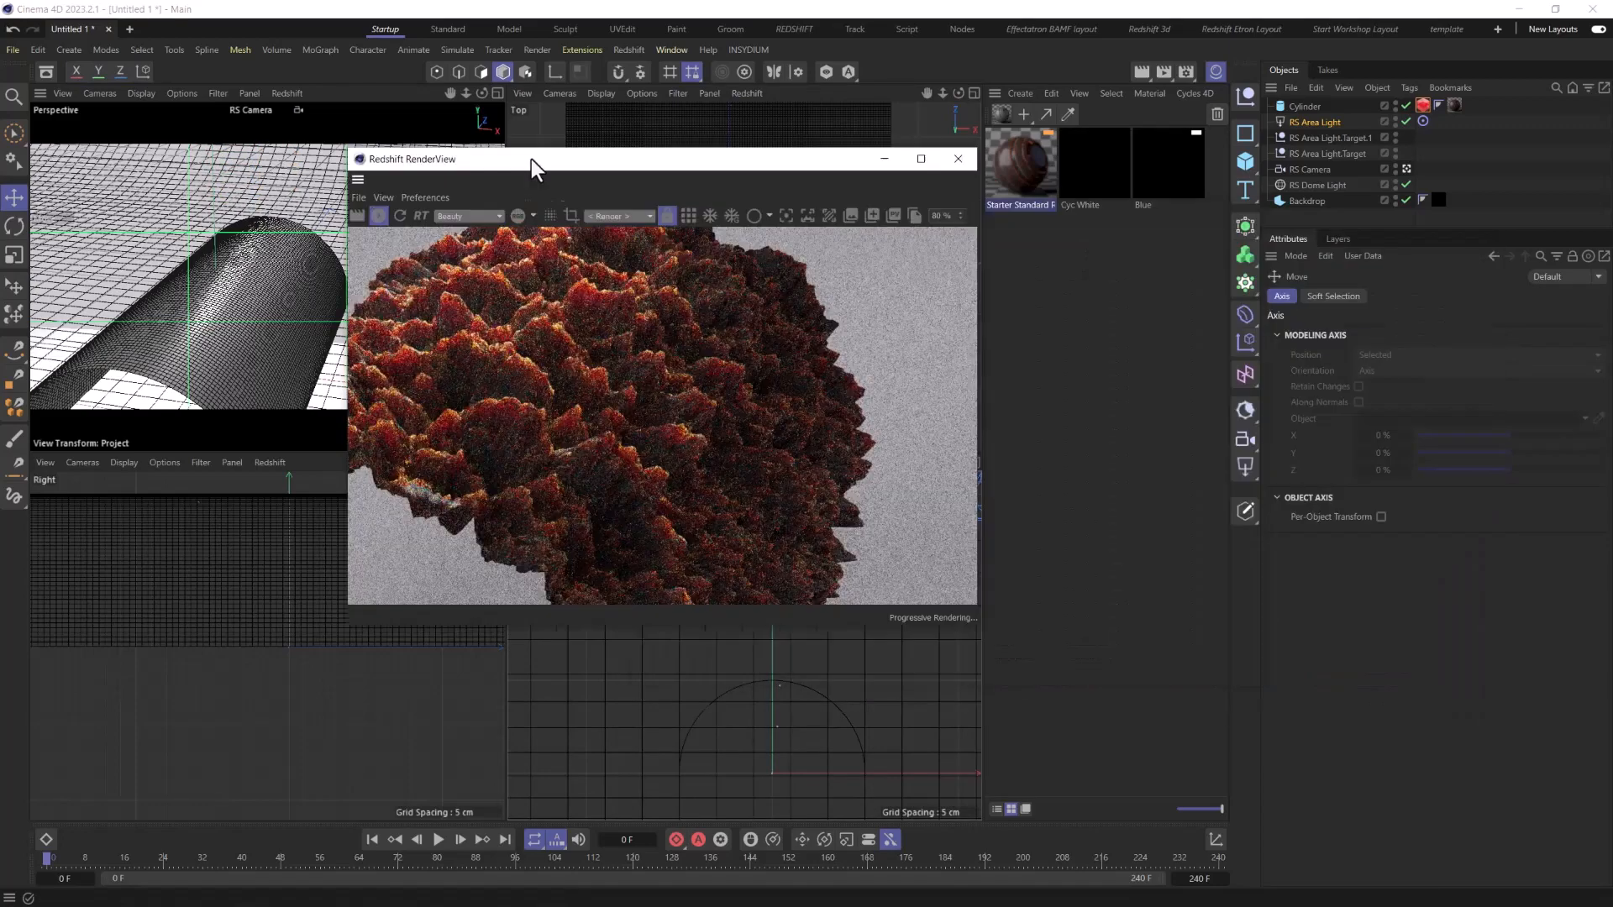
left_click(1315, 121)
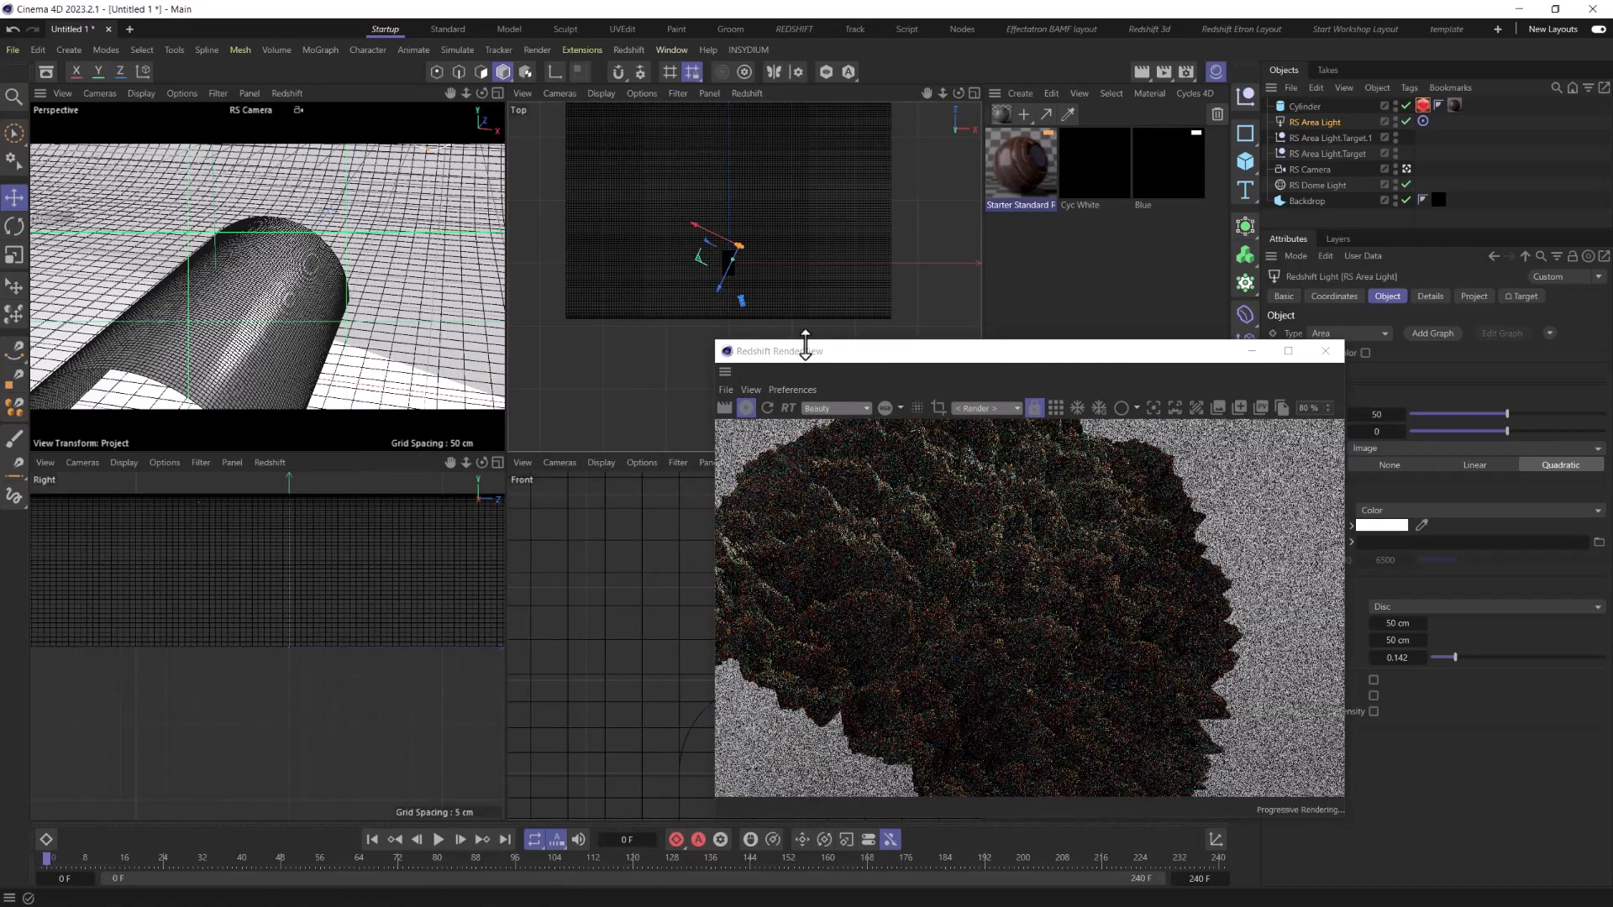
mouse_move(256, 317)
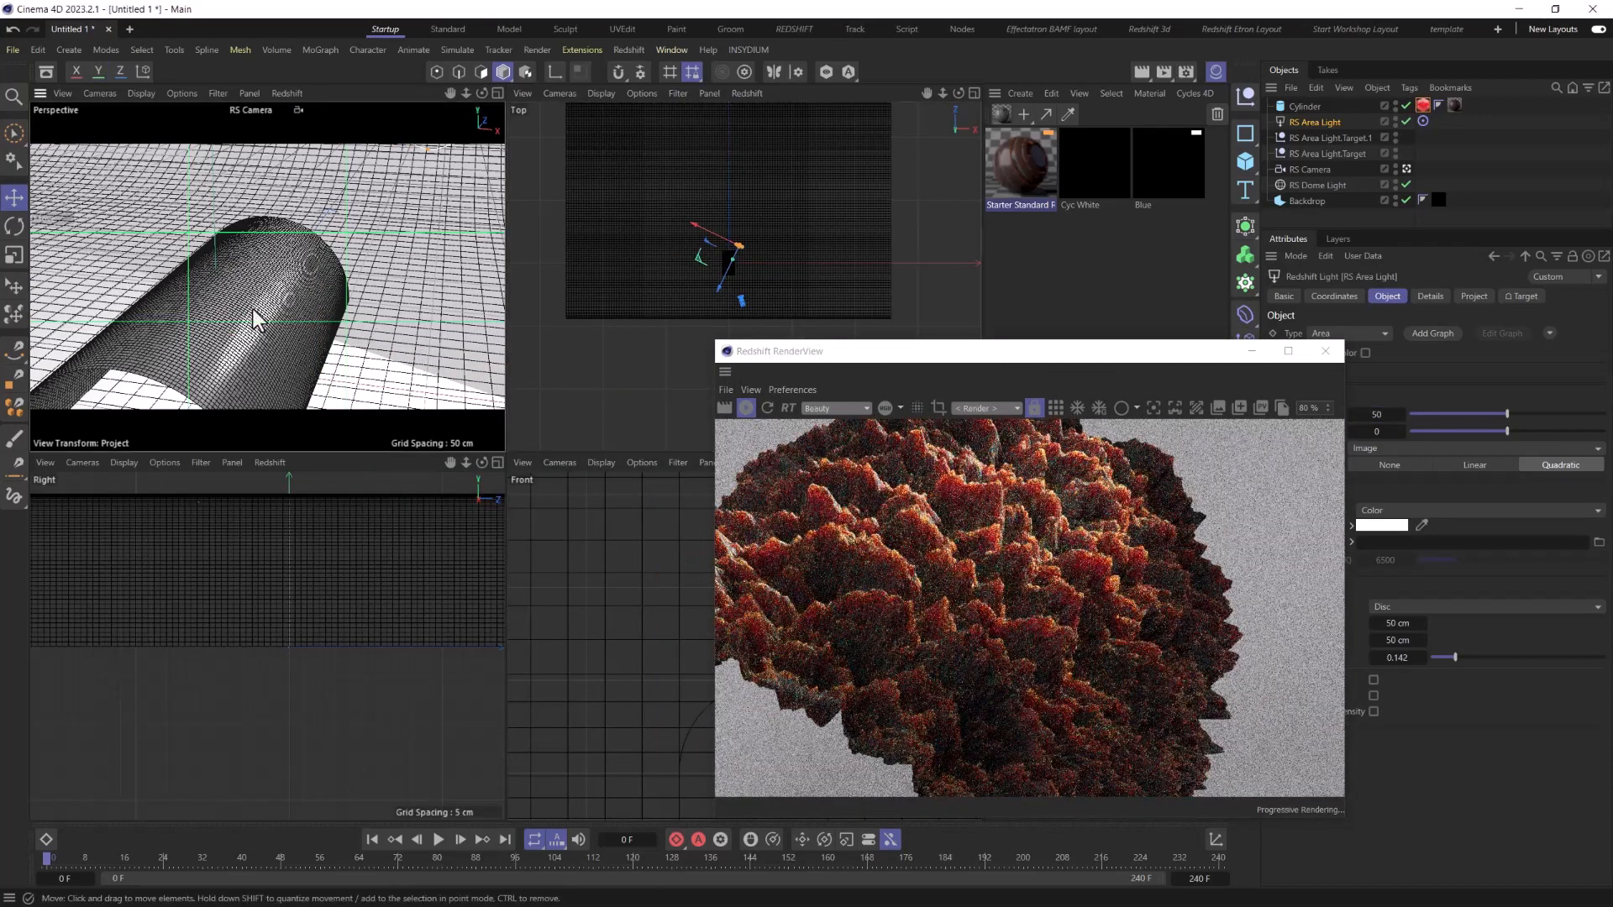
Step: Set the RS Camera to 100 mm focal length and adjust the RenderView preview zoom
left_click(1309, 169)
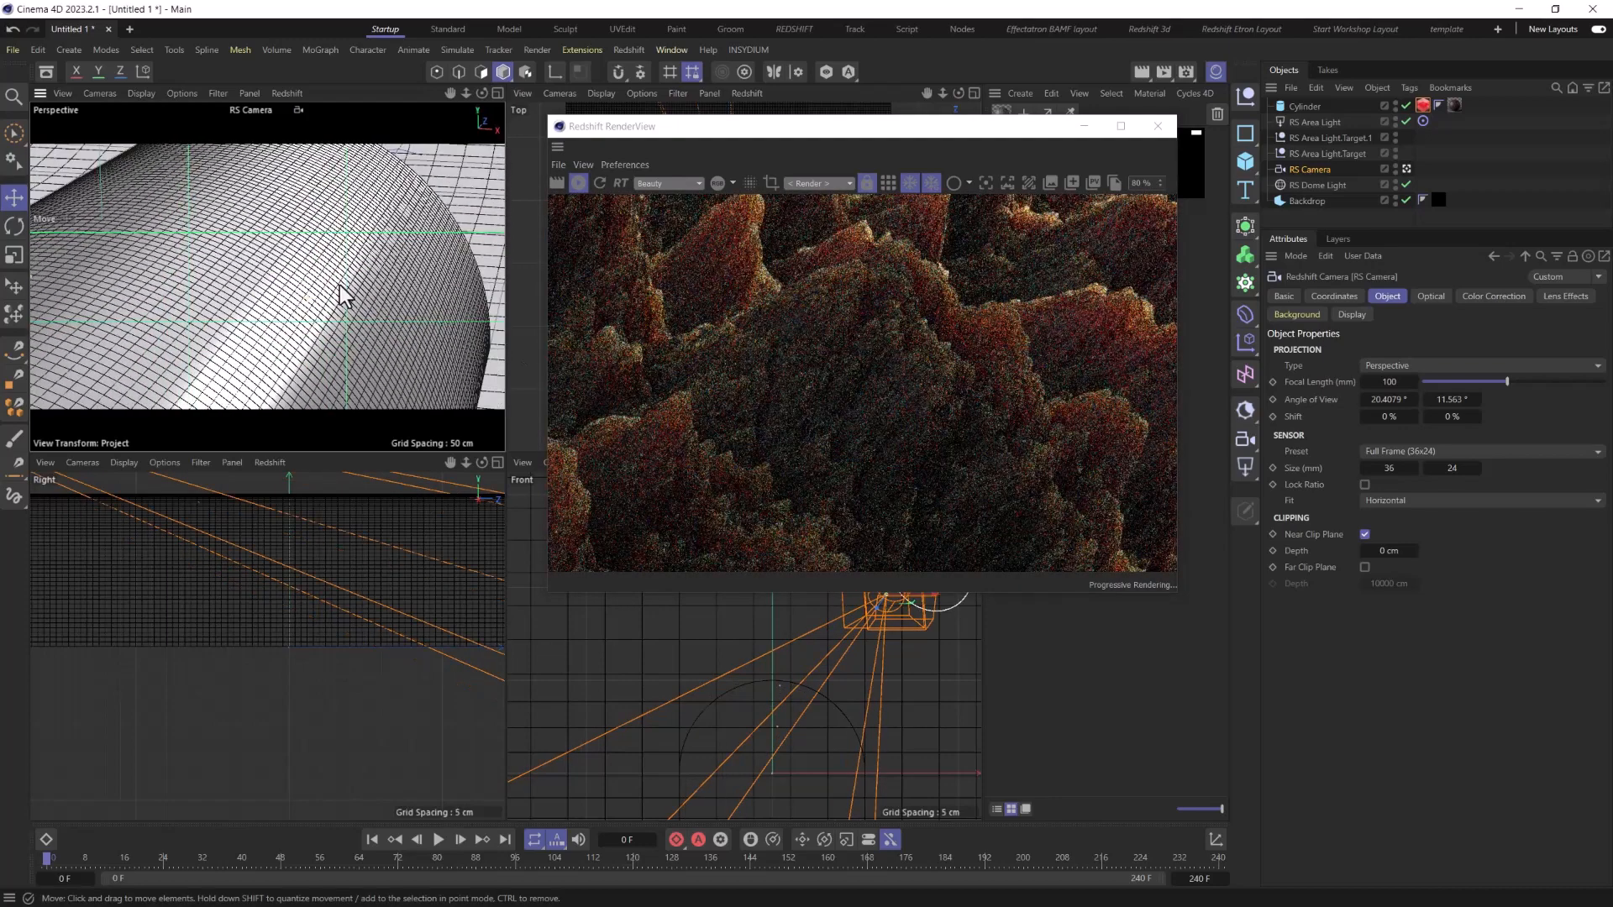
left_click(557, 146)
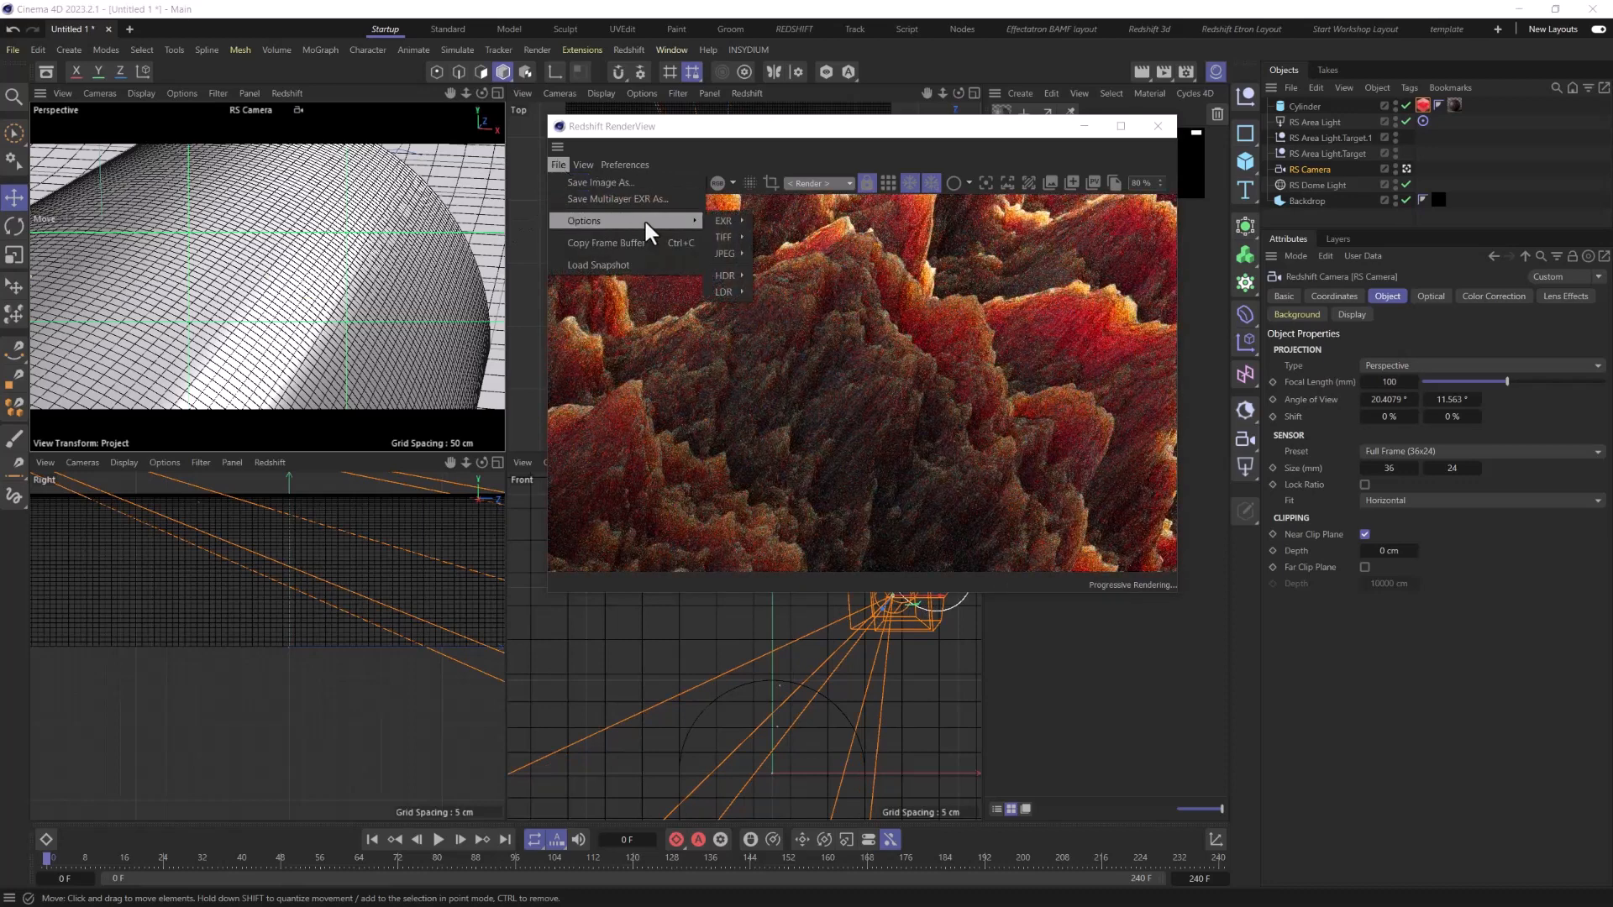
left_click(582, 165)
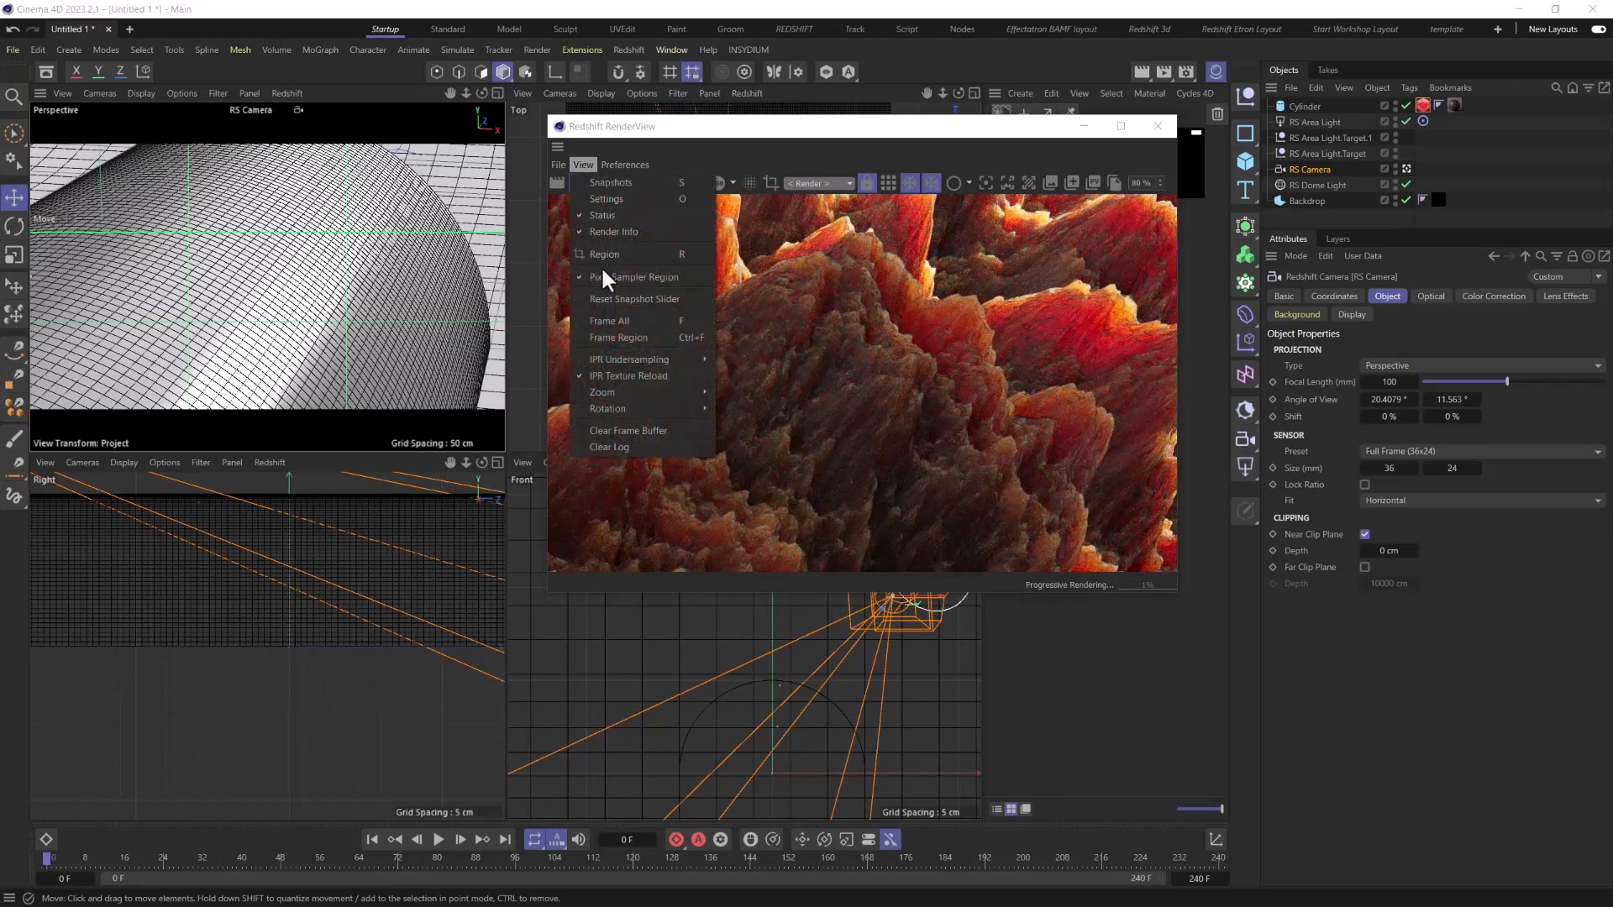
mouse_move(628, 359)
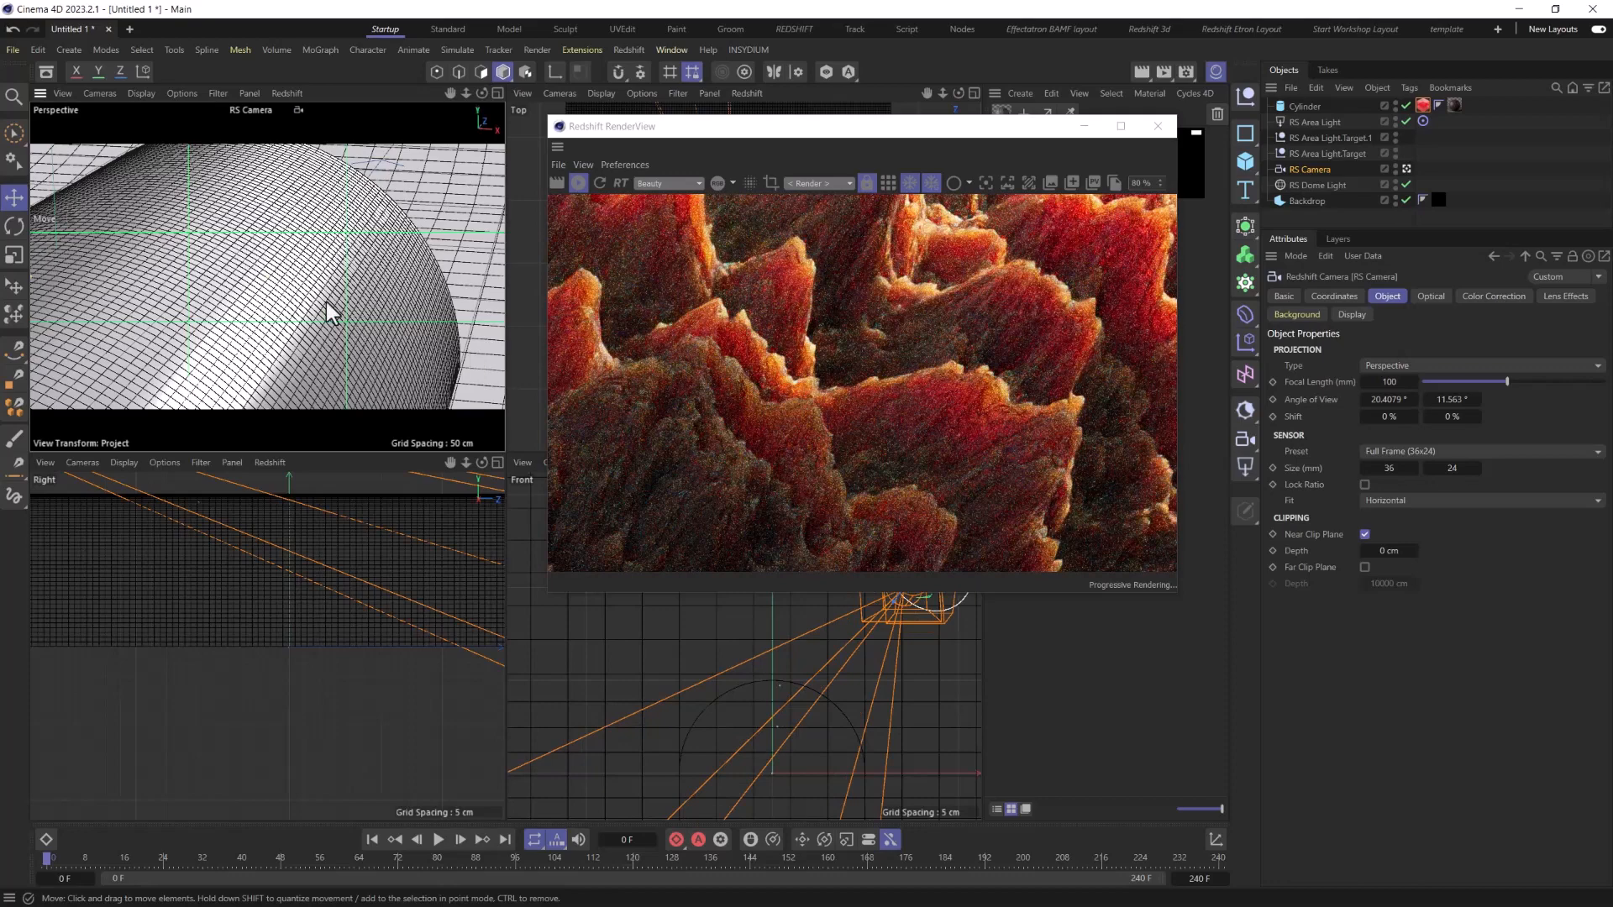
left_click(559, 164)
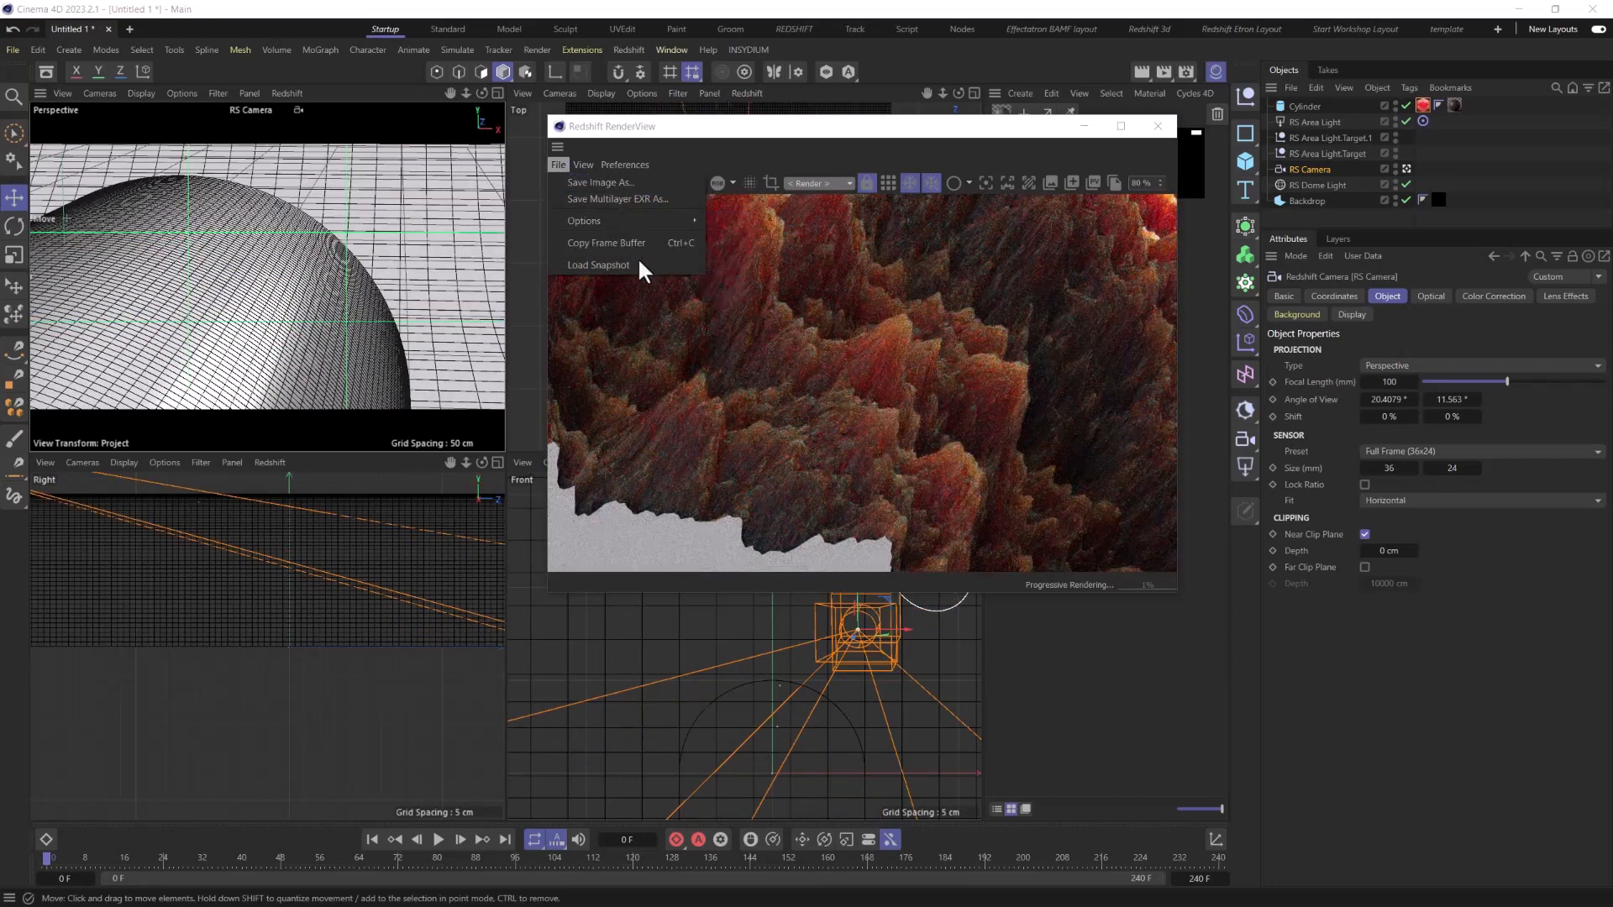
left_click(583, 164)
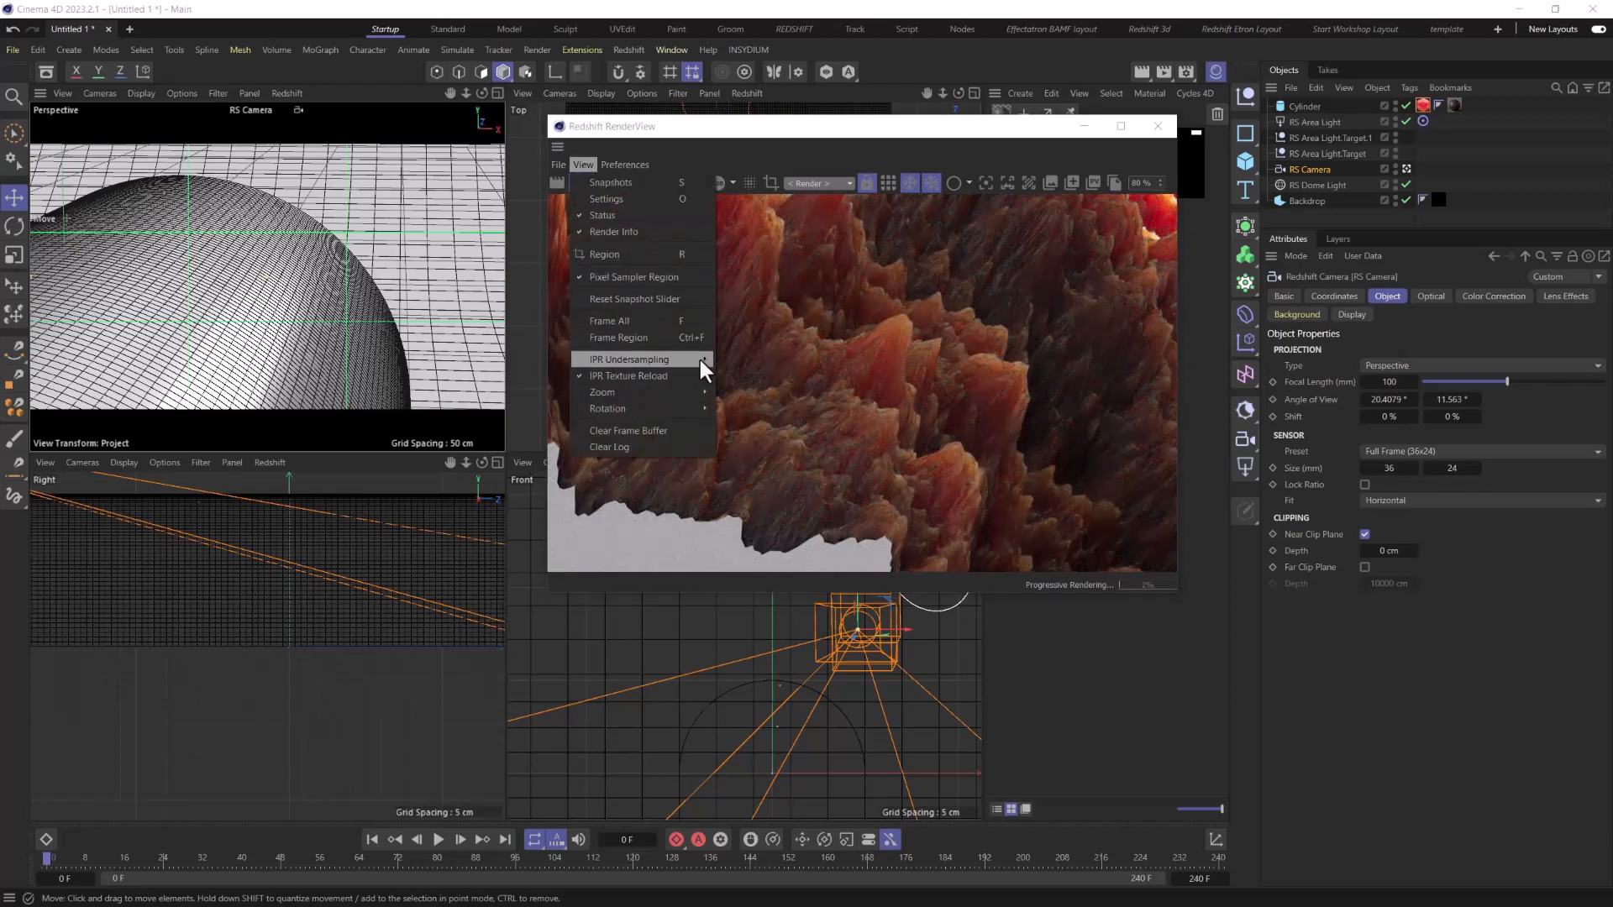
left_click(627, 359)
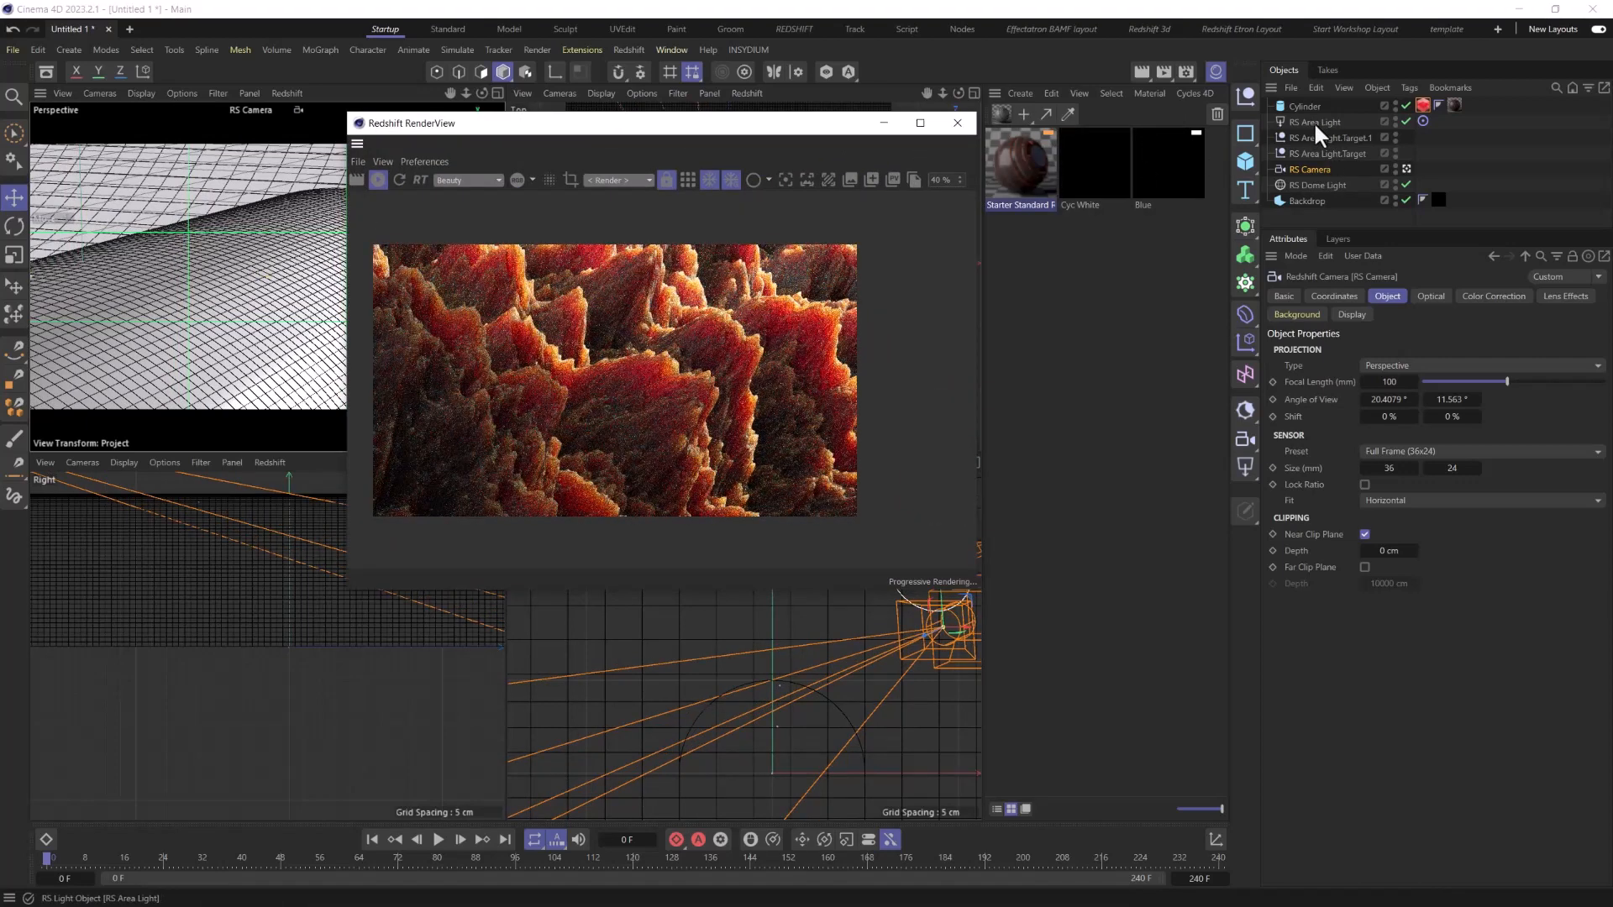
Step: Set RS Camera aperture to 2 with bokeh and pick focus on the render
left_click(1429, 297)
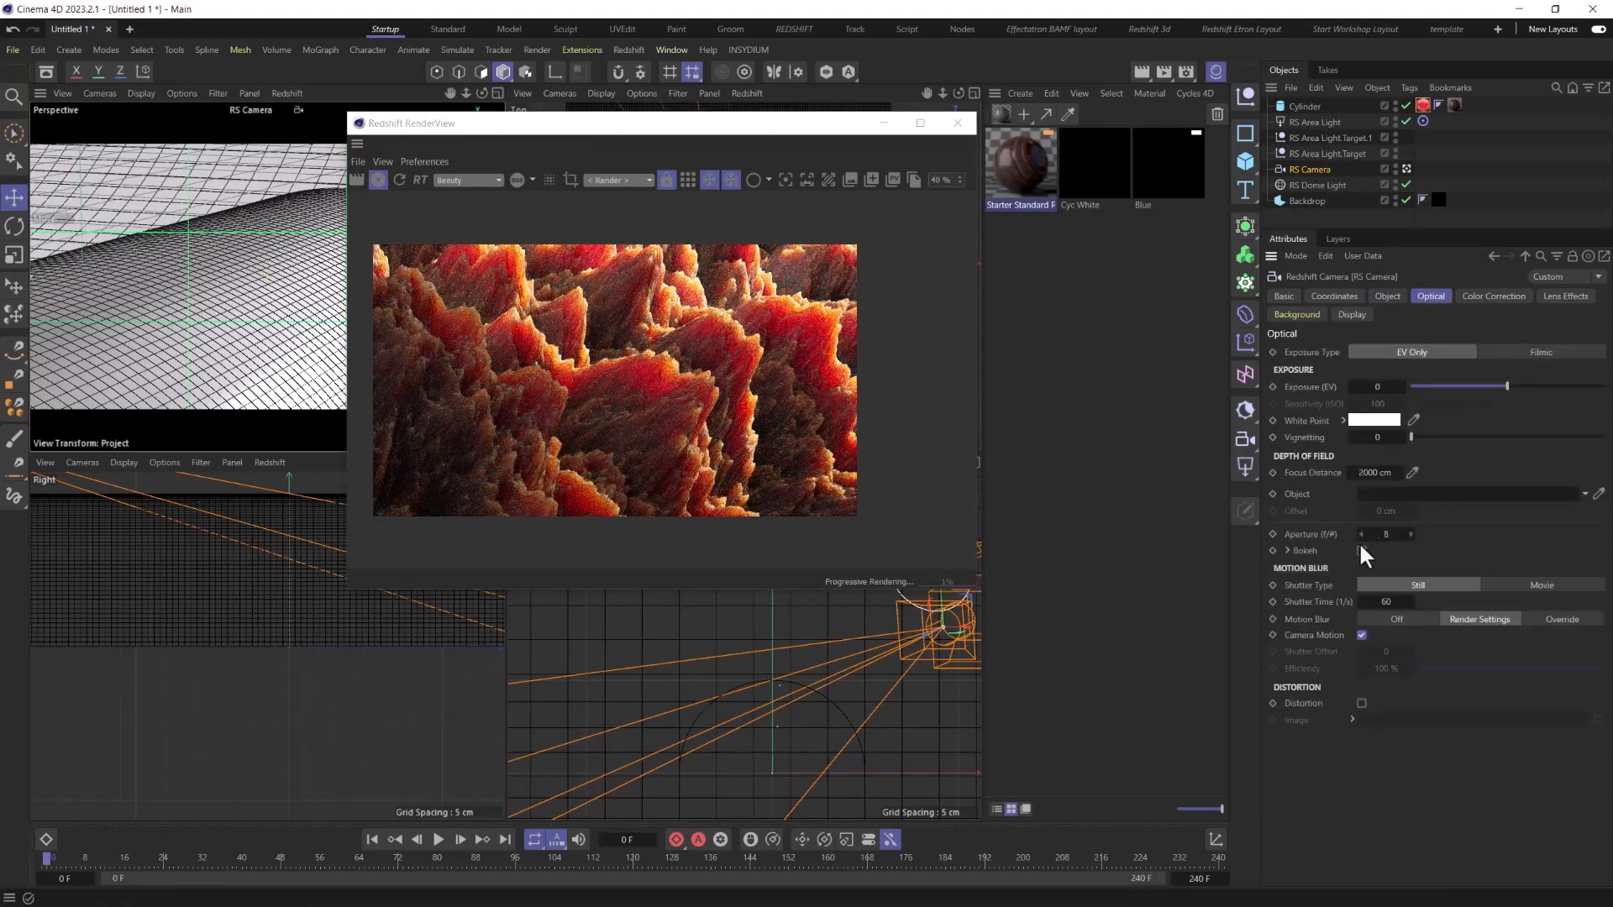
left_click(1362, 552)
type("2")
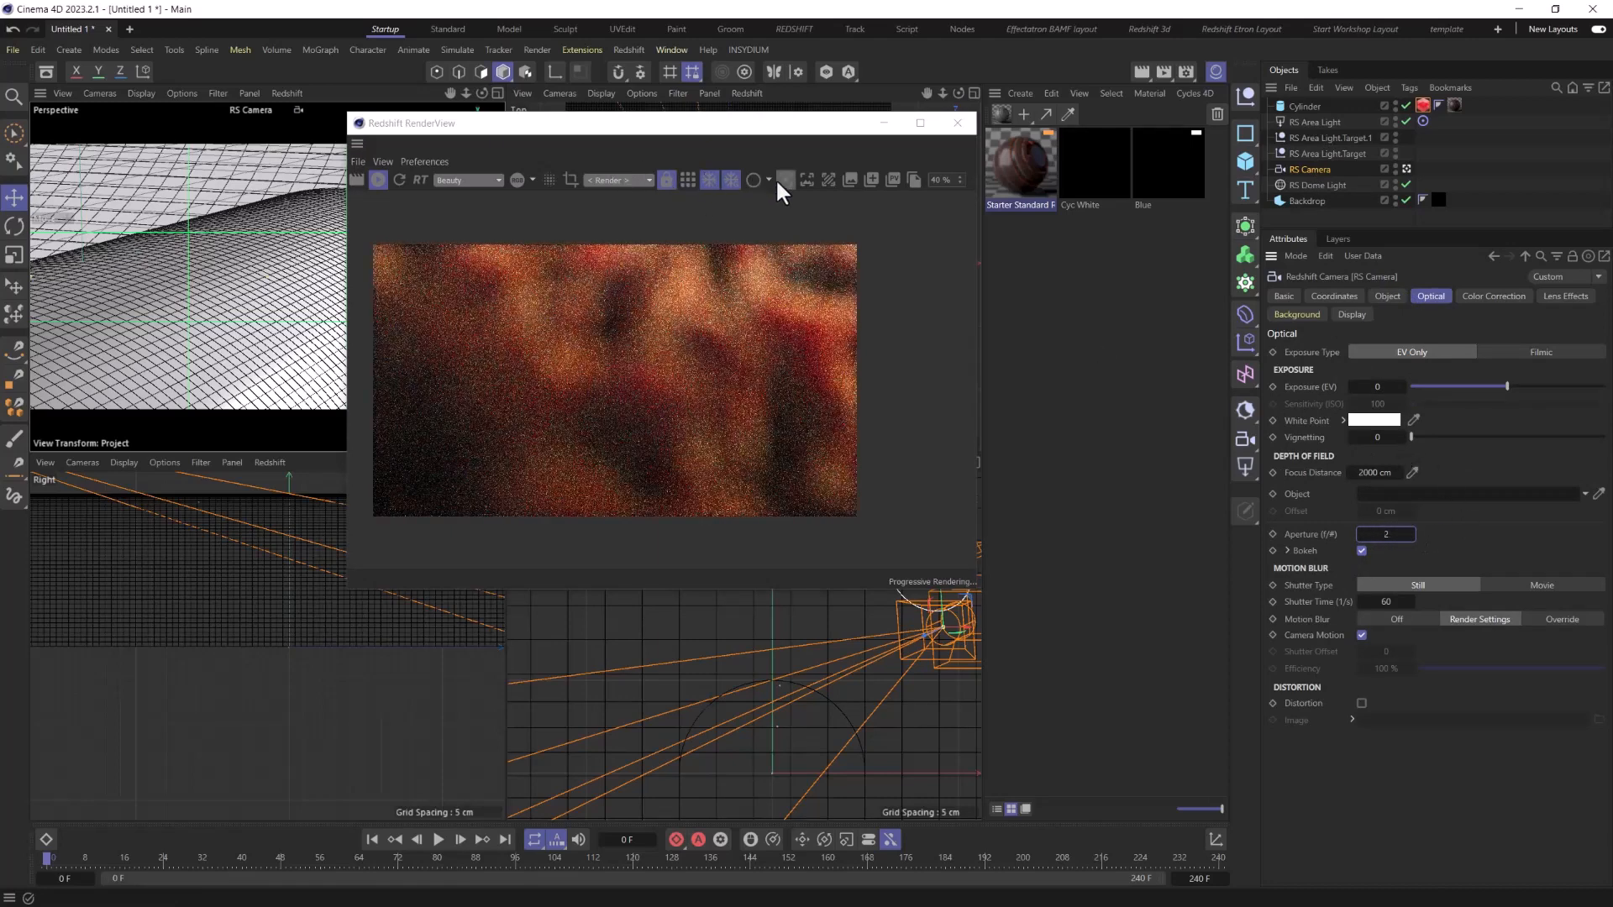
left_click(783, 180)
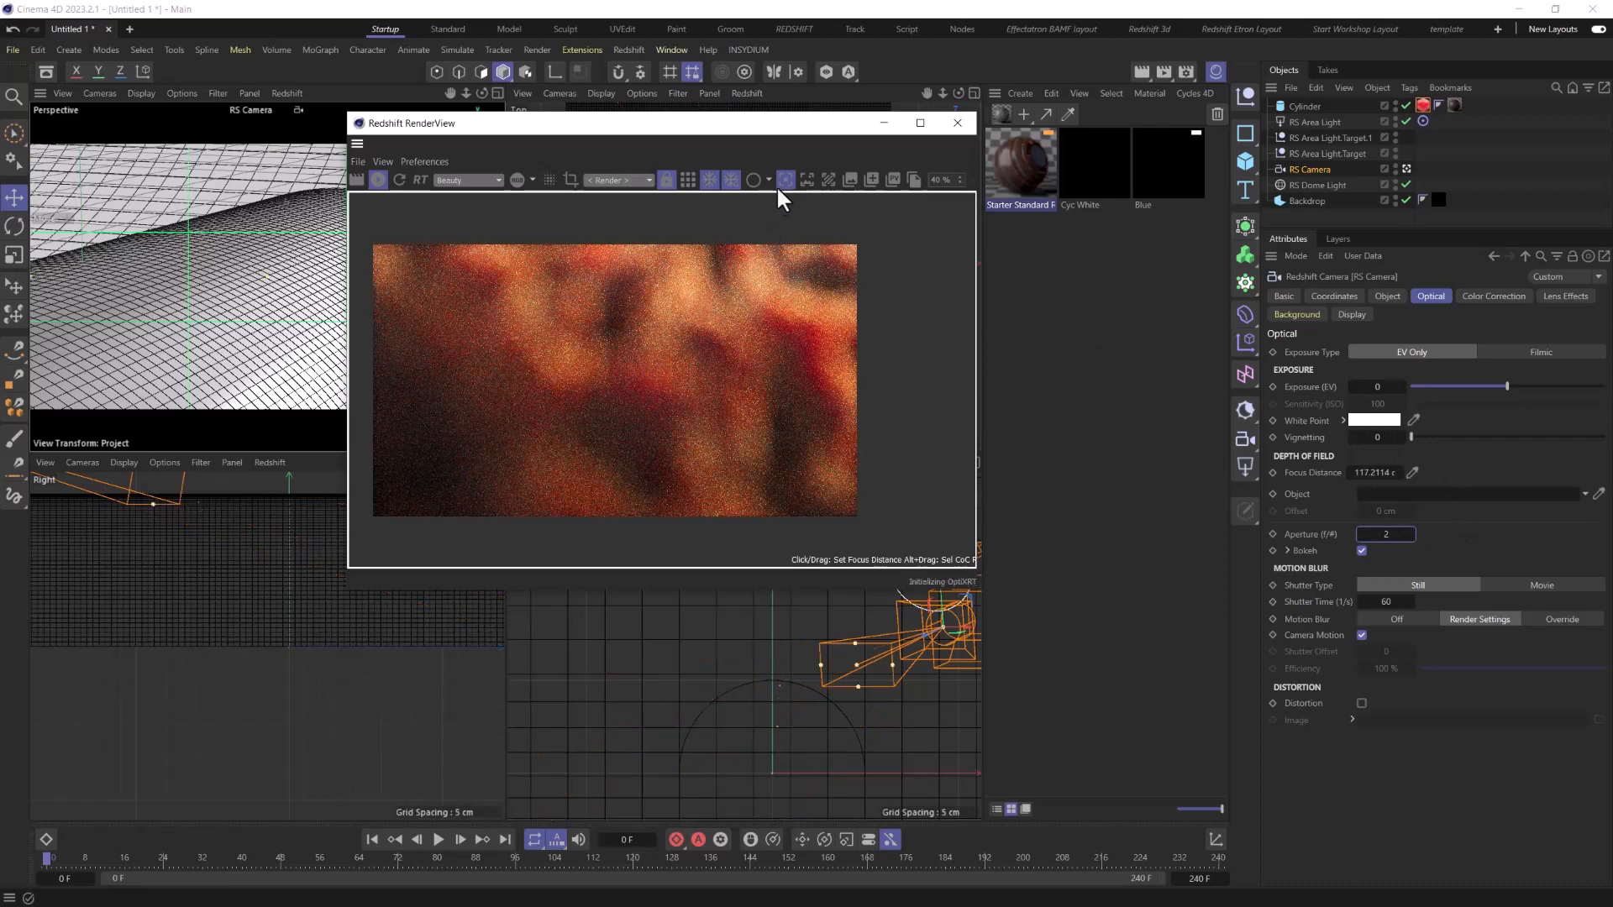